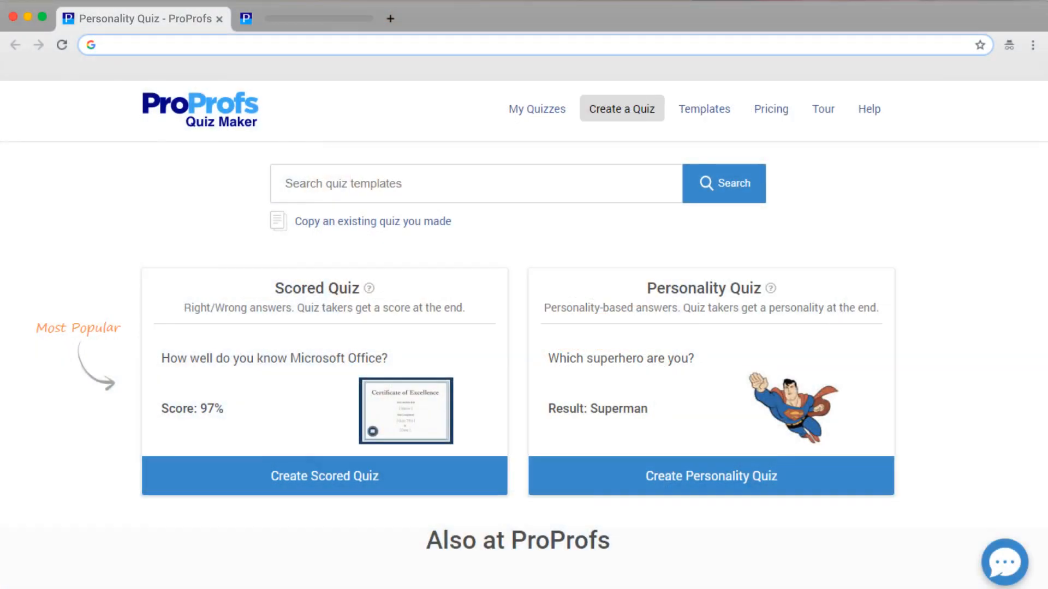
pyautogui.moveTo(391, 478)
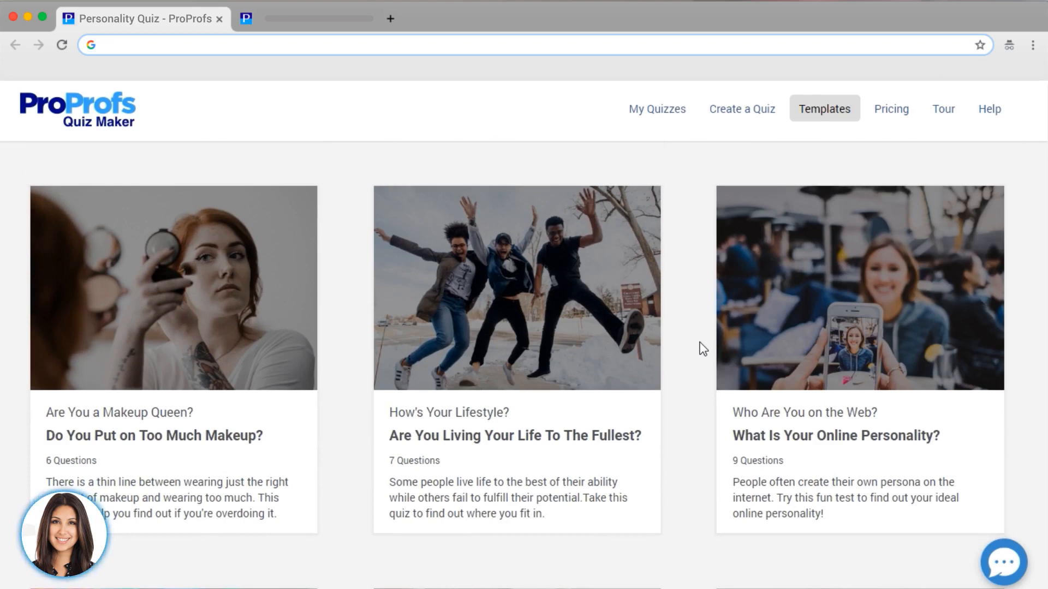
pyautogui.moveTo(857, 287)
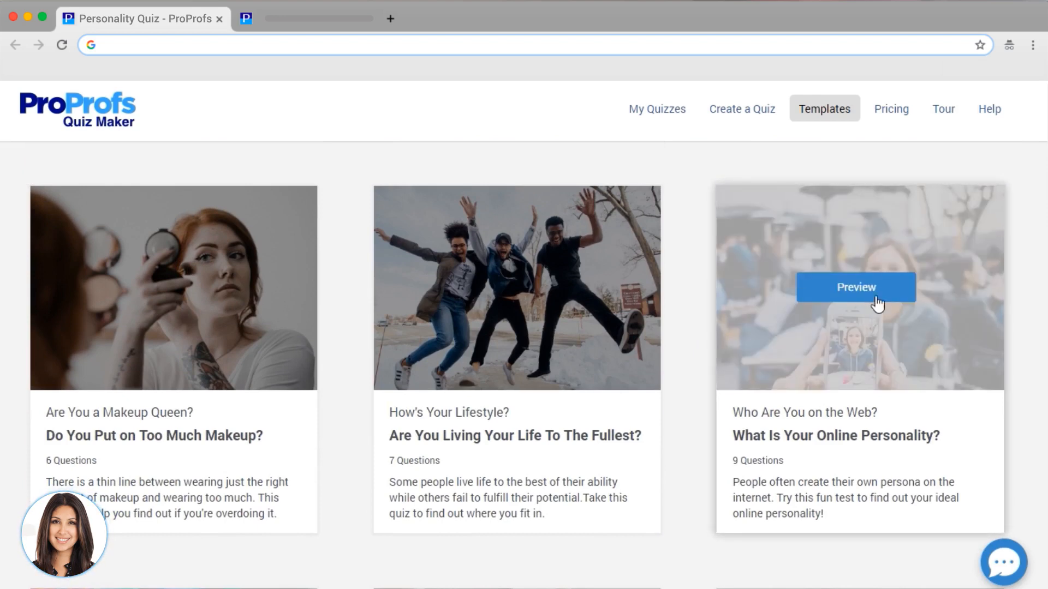
# Preview the 'What Is Your Online Personality?' template and fill in name 'mik' and an email
pyautogui.click(855, 288)
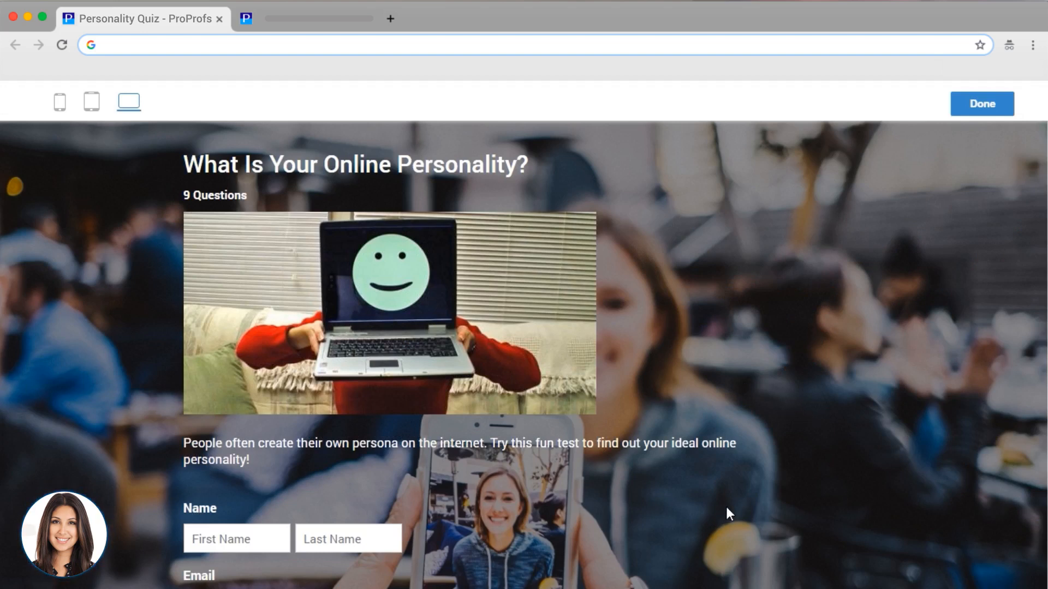
pyautogui.moveTo(578, 483)
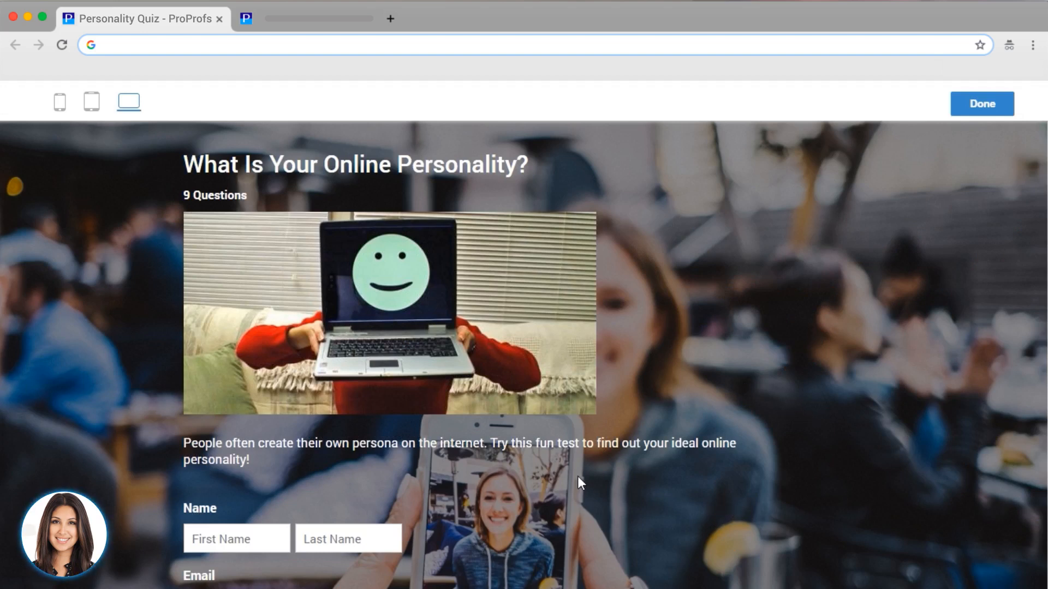
pyautogui.scroll(-3)
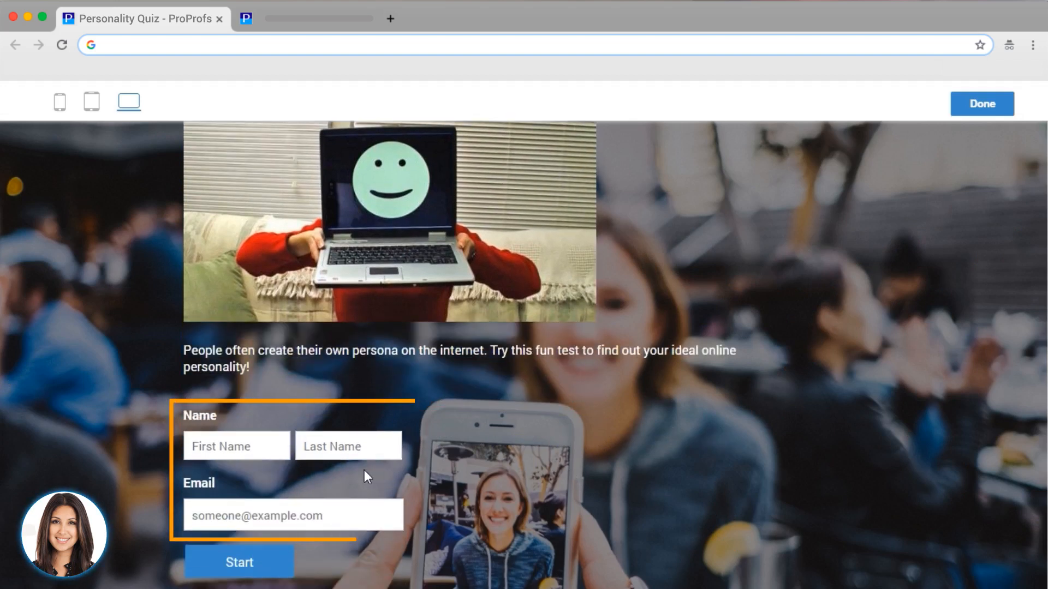
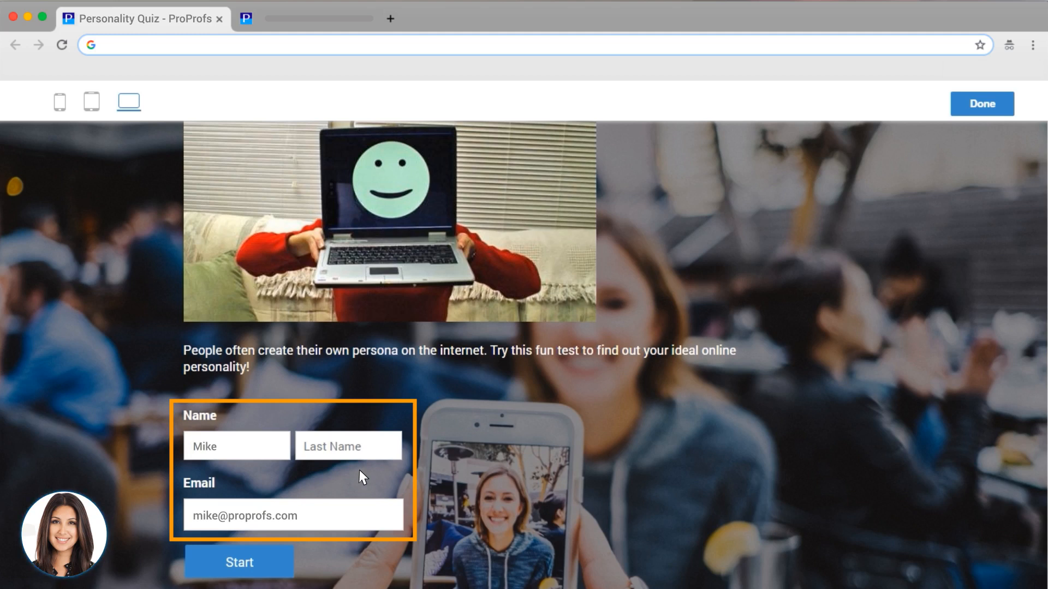
# Start the preview quiz and answer each question, first choosing 'looking for specific information'
pyautogui.click(239, 561)
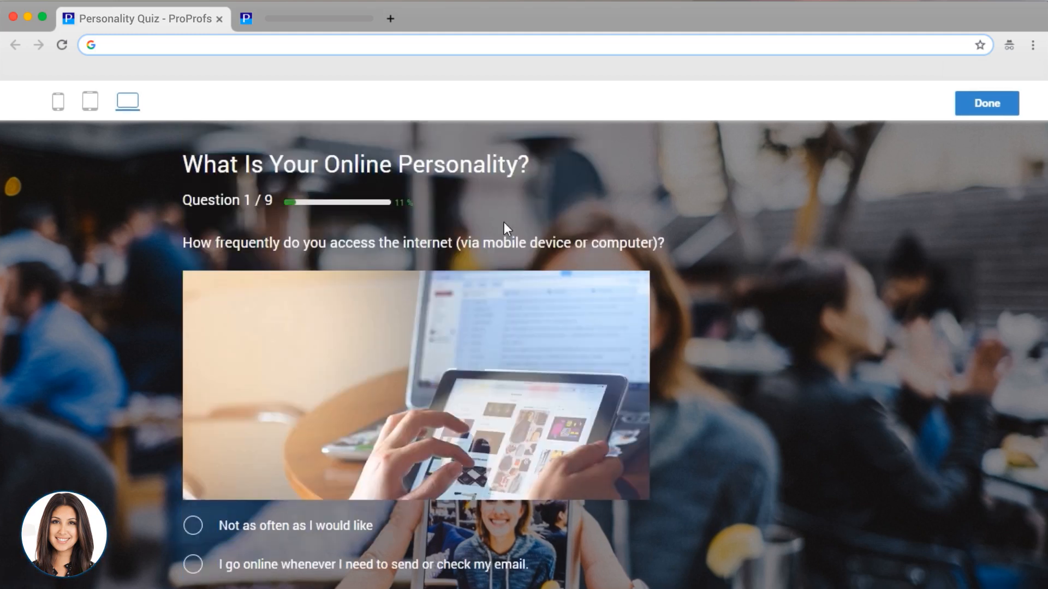
pyautogui.moveTo(702, 380)
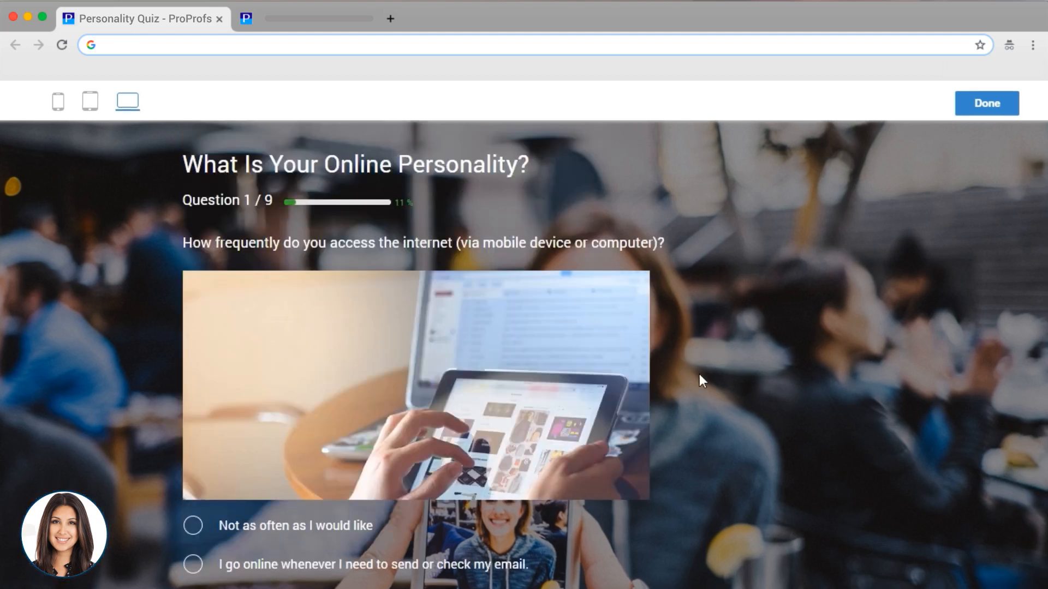
pyautogui.scroll(-3)
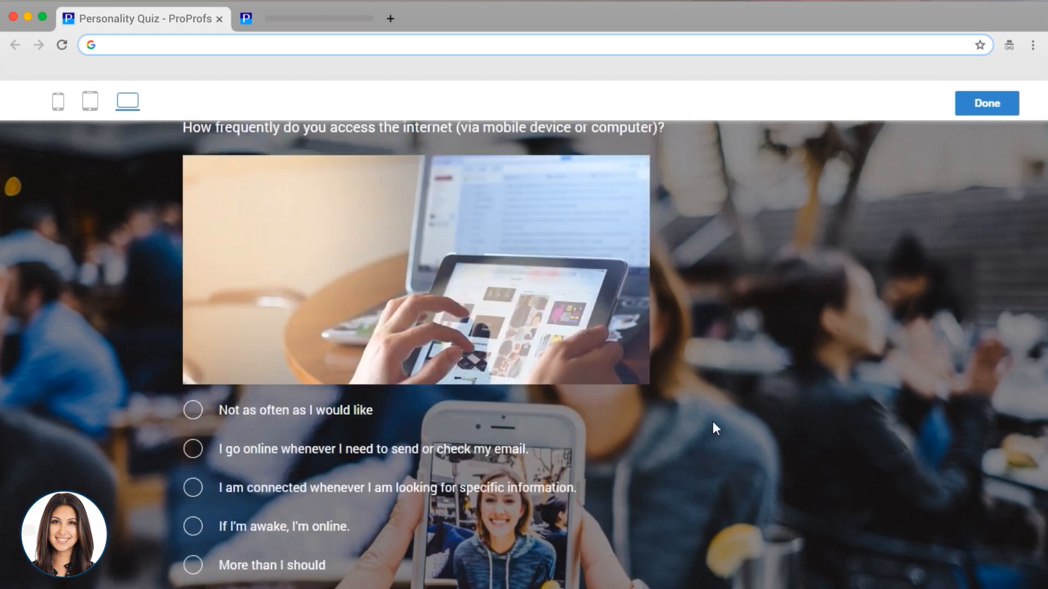
pyautogui.click(192, 478)
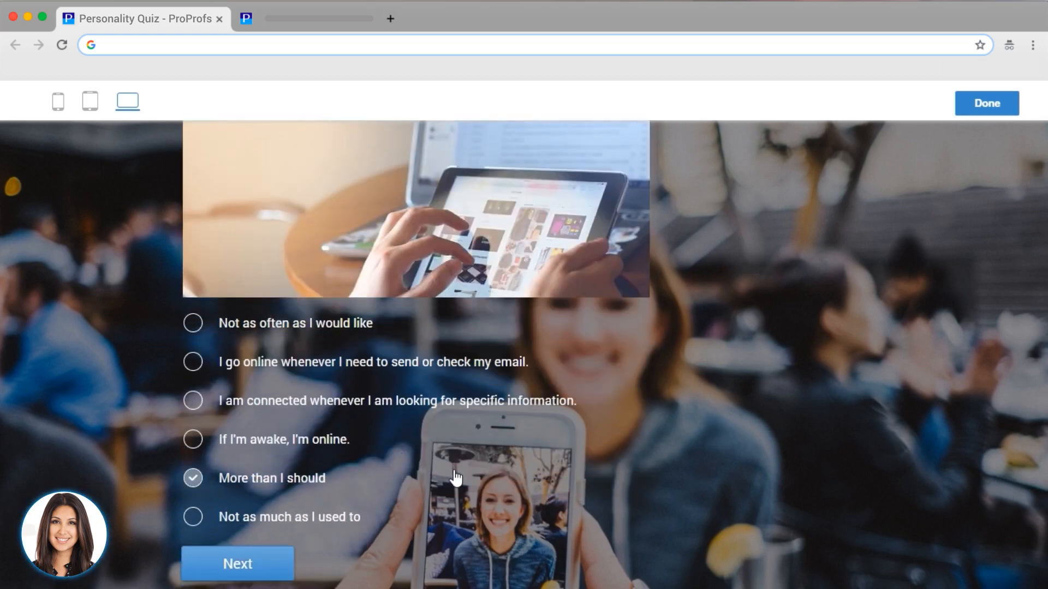
pyautogui.click(193, 400)
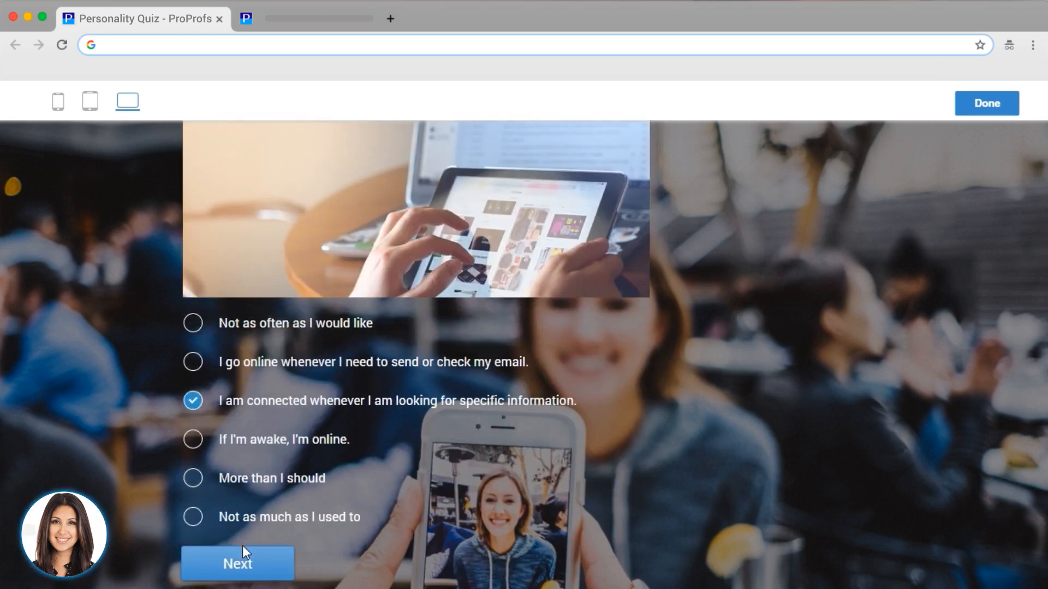
pyautogui.click(238, 563)
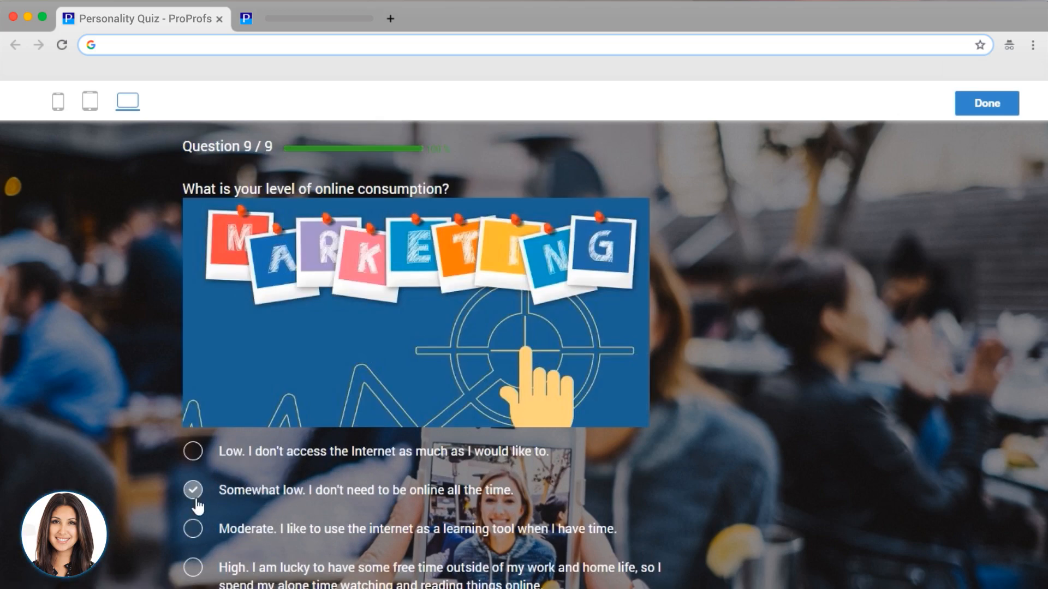
pyautogui.scroll(-3)
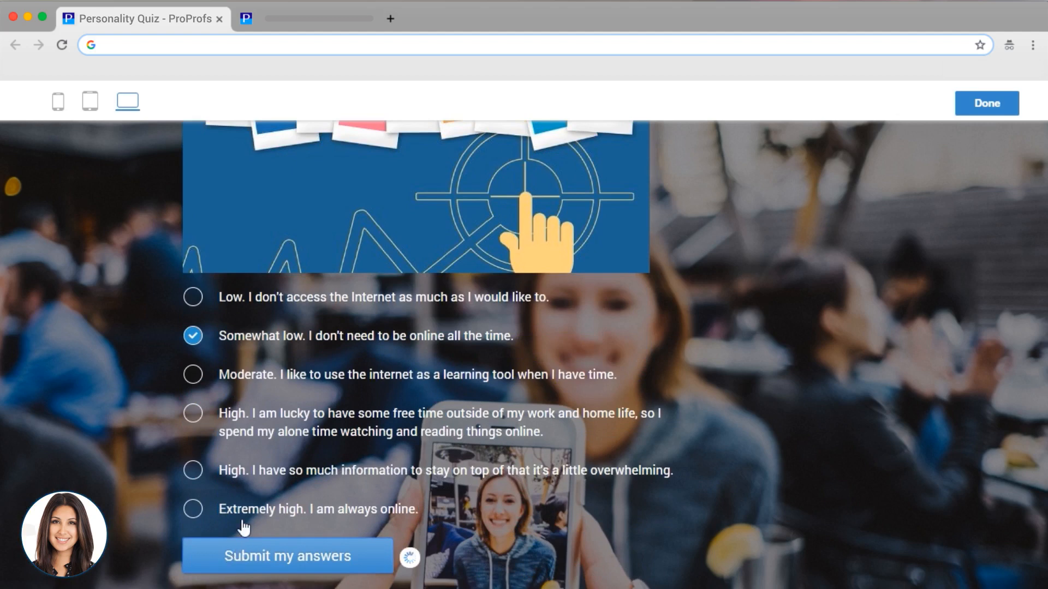
# Submit the answers, review the Influencer result and share icons, and exit the preview
pyautogui.click(288, 555)
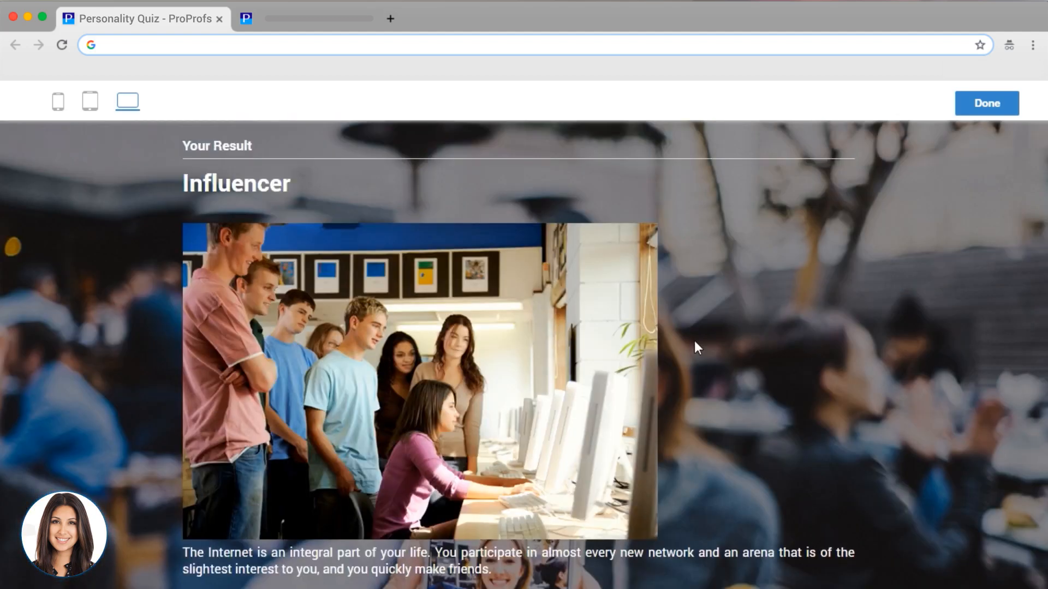
pyautogui.scroll(-3)
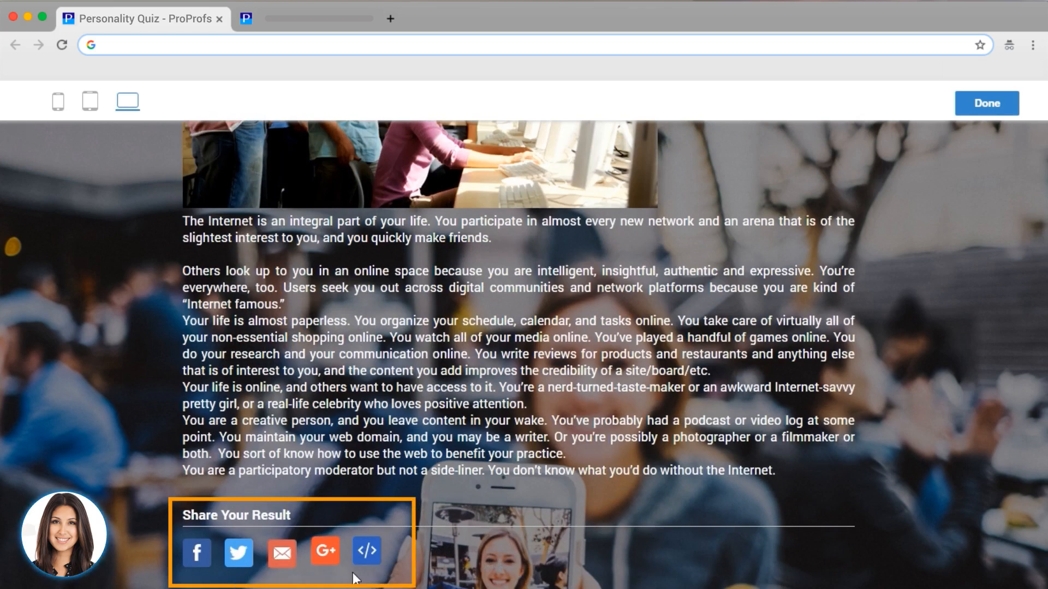
pyautogui.click(985, 103)
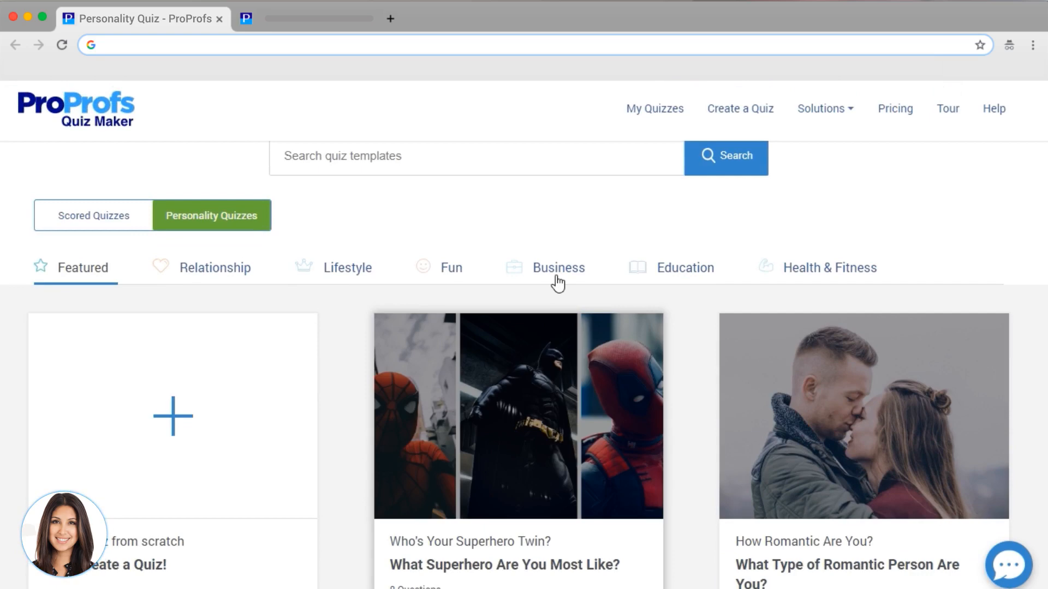
pyautogui.moveTo(676, 272)
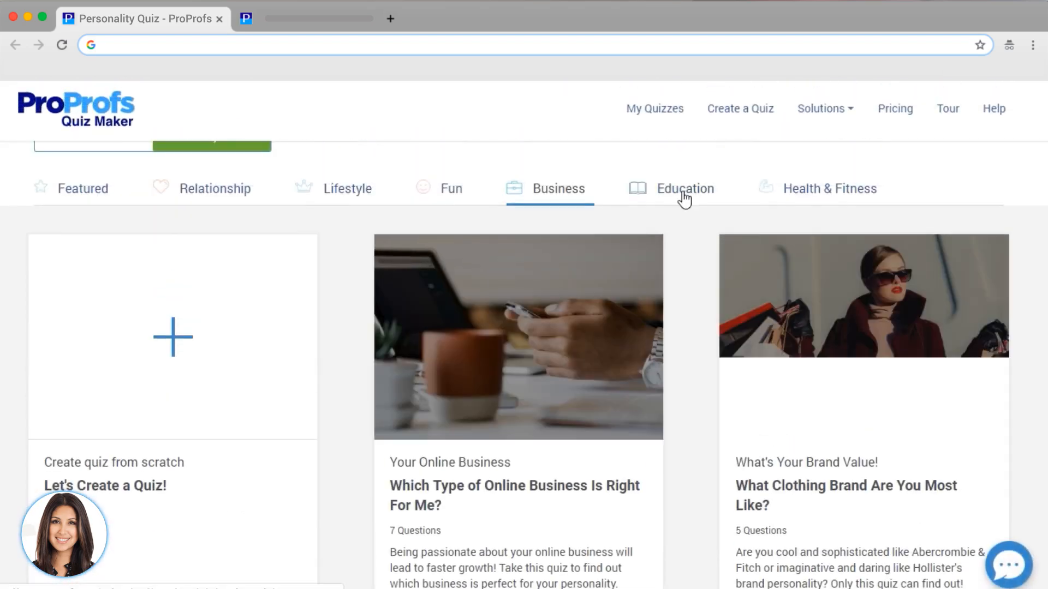
pyautogui.click(684, 189)
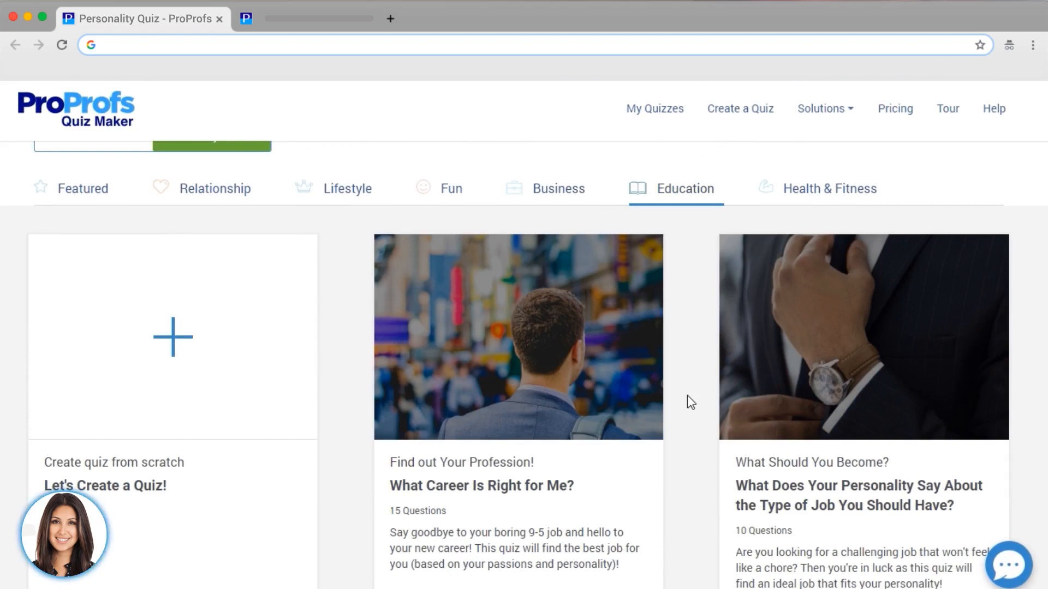
pyautogui.click(83, 188)
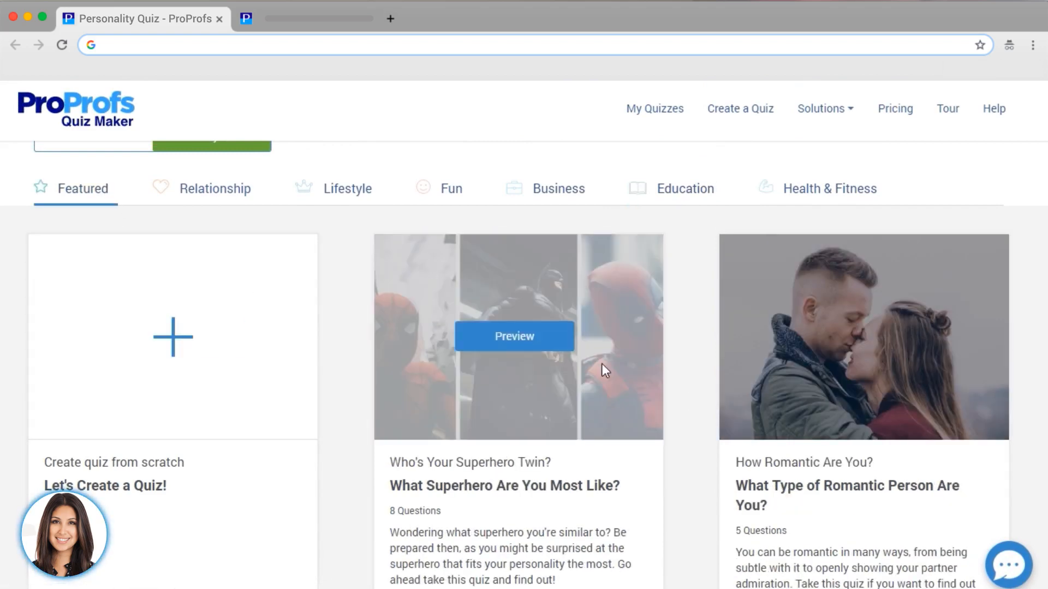
pyautogui.click(514, 336)
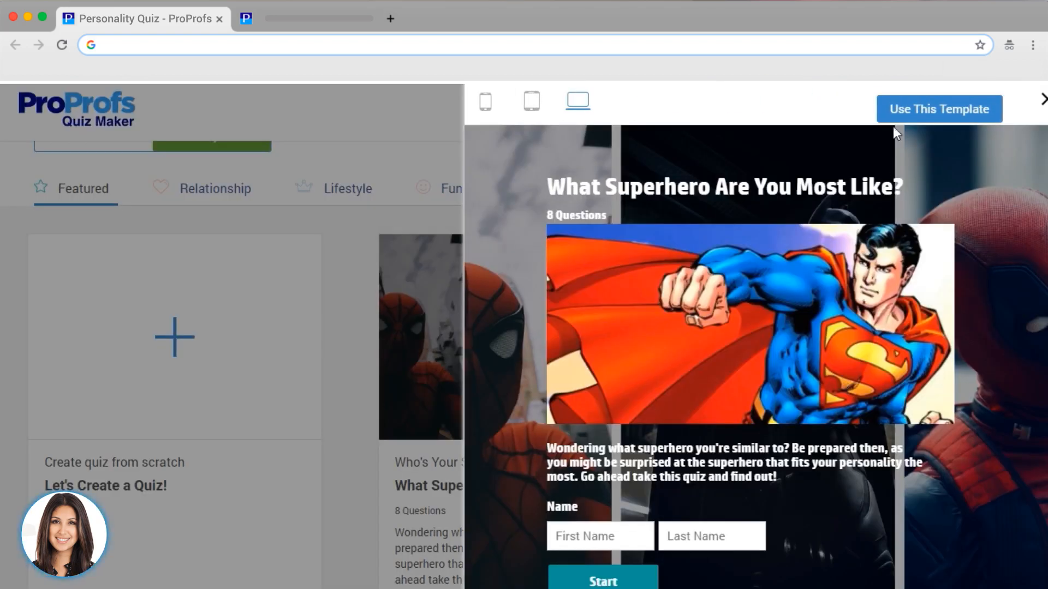
pyautogui.moveTo(443, 291)
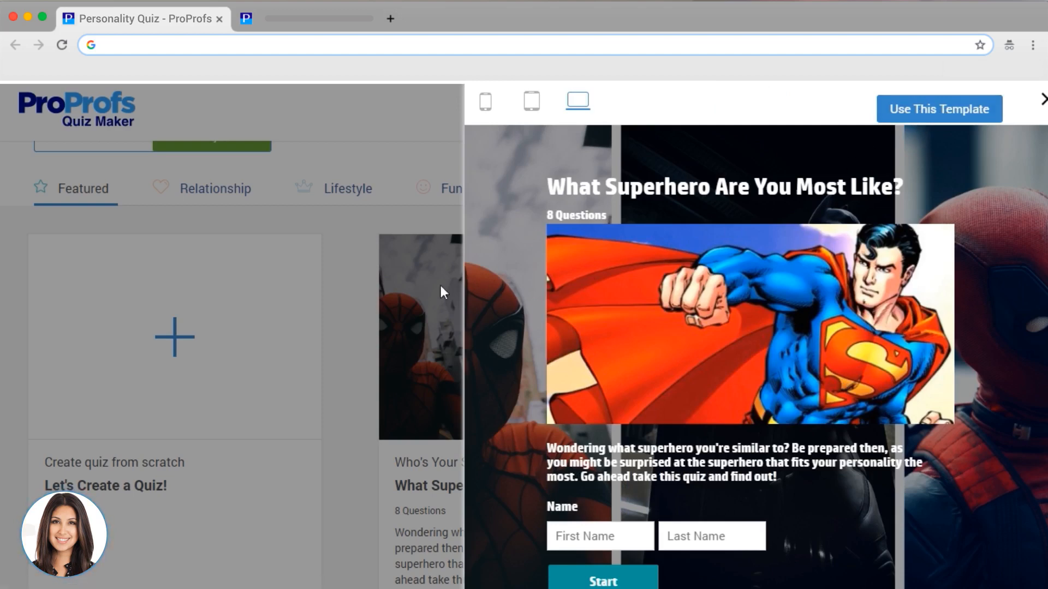
pyautogui.click(1043, 99)
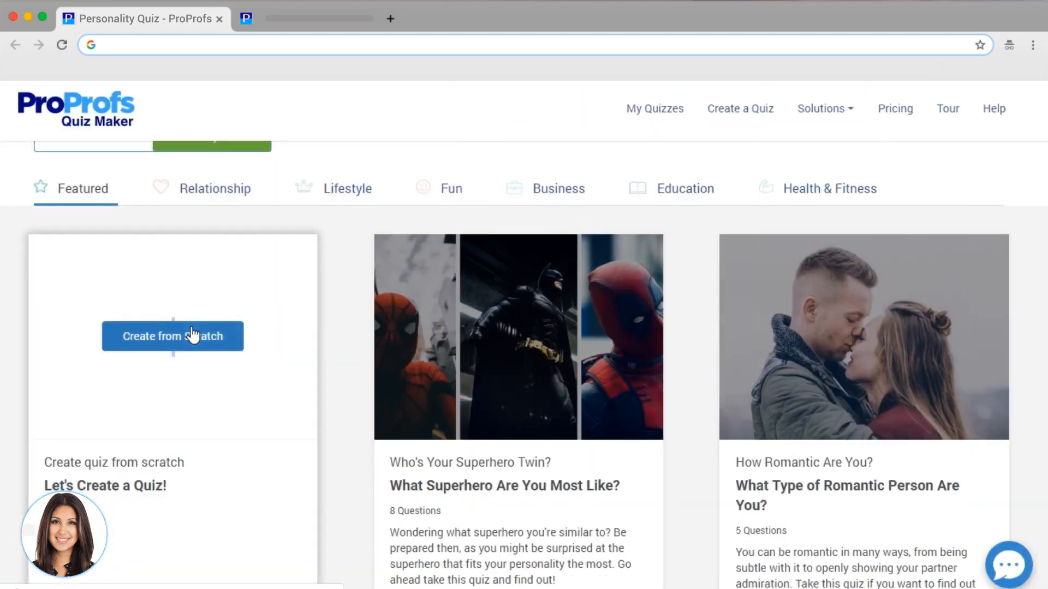
# Create a blank quiz and expand its Personalities panel to reach the Batman outcome
pyautogui.click(172, 336)
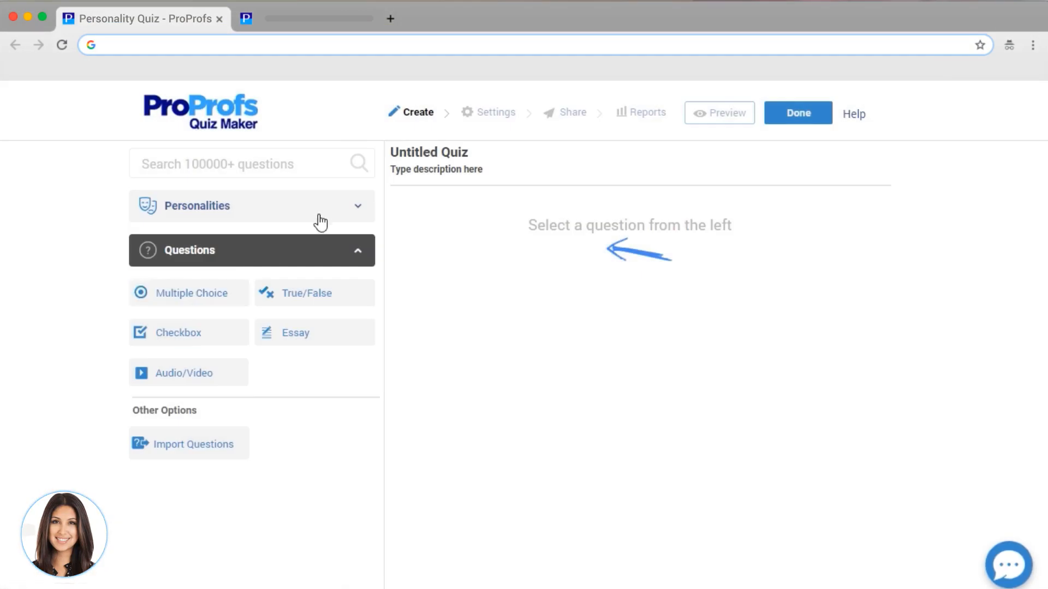
pyautogui.click(196, 206)
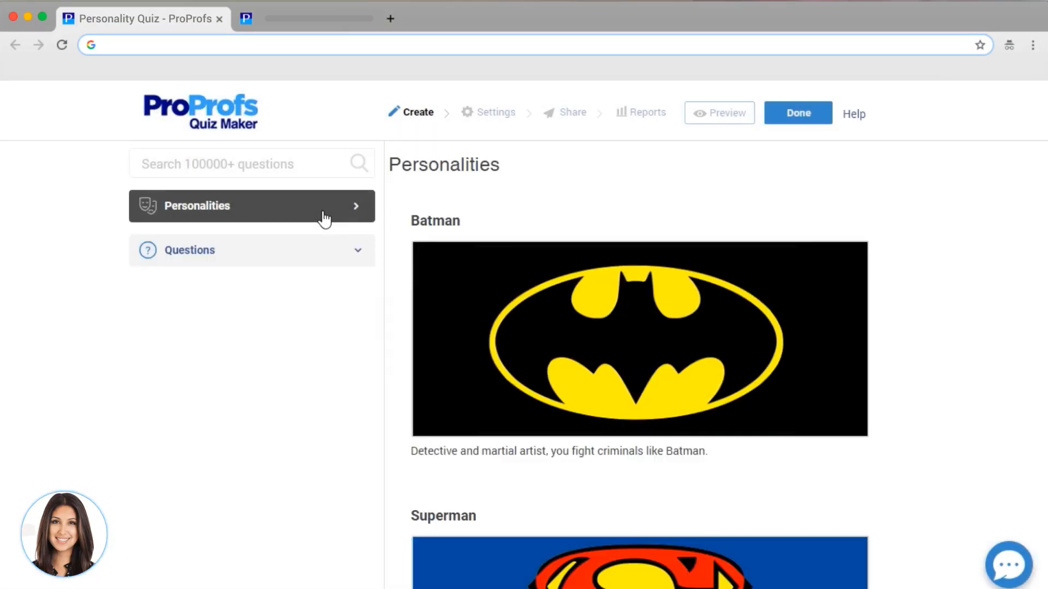
pyautogui.scroll(-3)
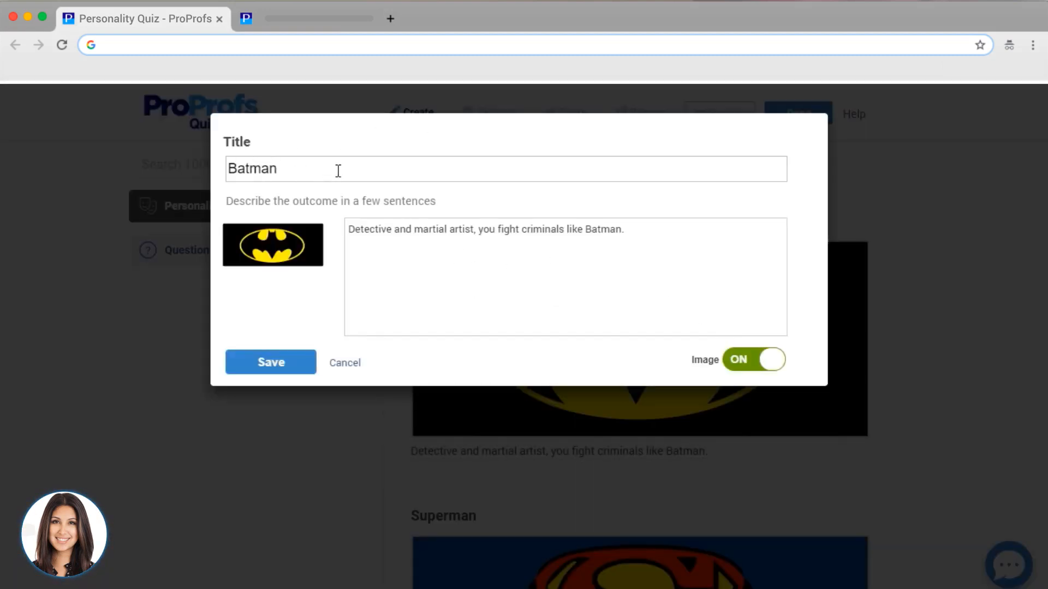
# Retitle the Batman outcome 'Adult Formula - Large Dogs' with a dog photo and description, and save
pyautogui.write('Adult Formula - Large Dogs')
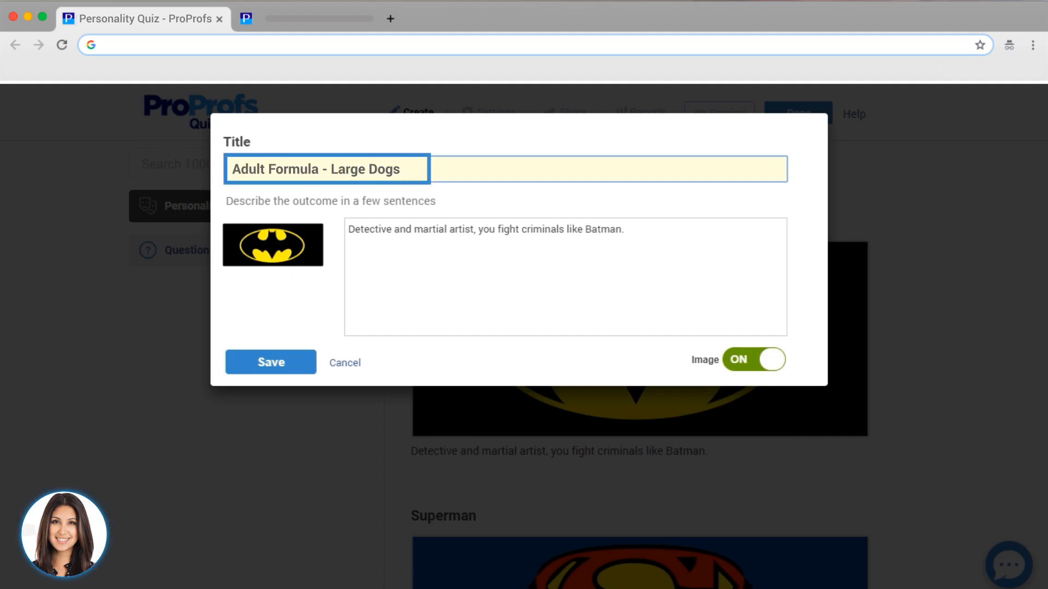
pyautogui.click(272, 244)
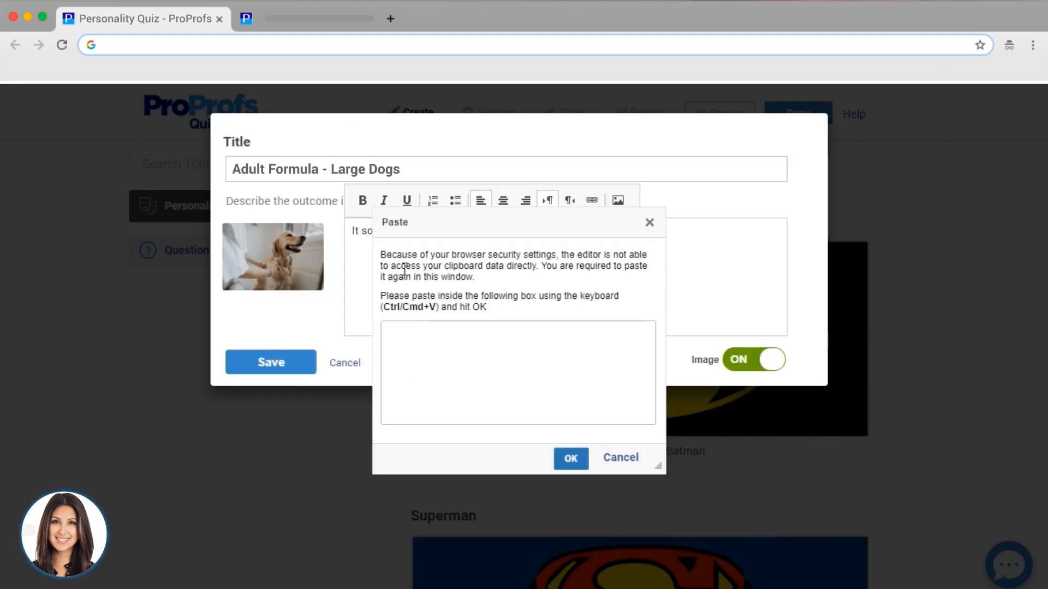
pyautogui.click(570, 459)
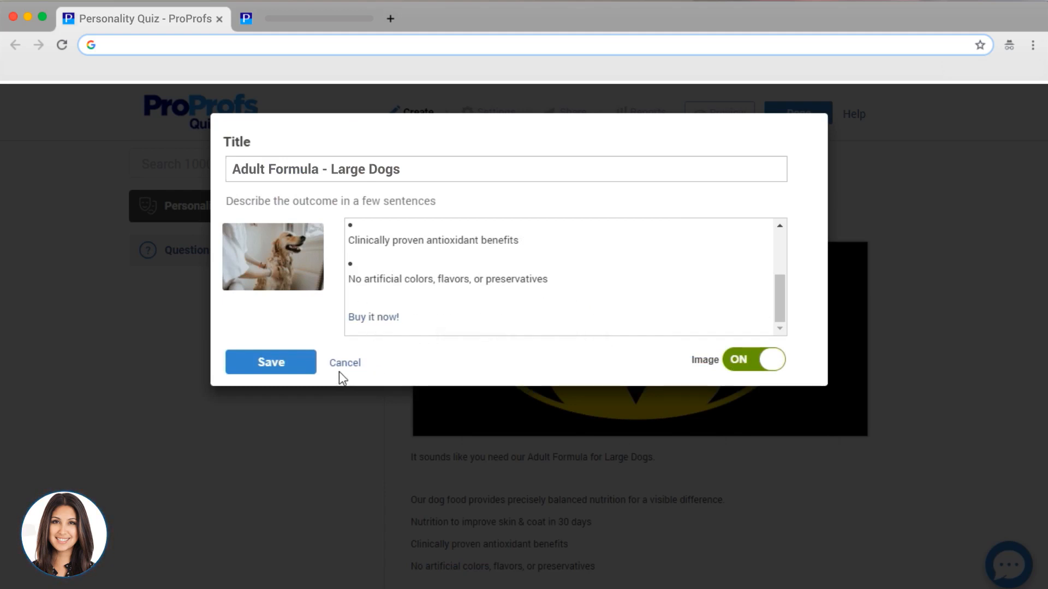
pyautogui.click(270, 361)
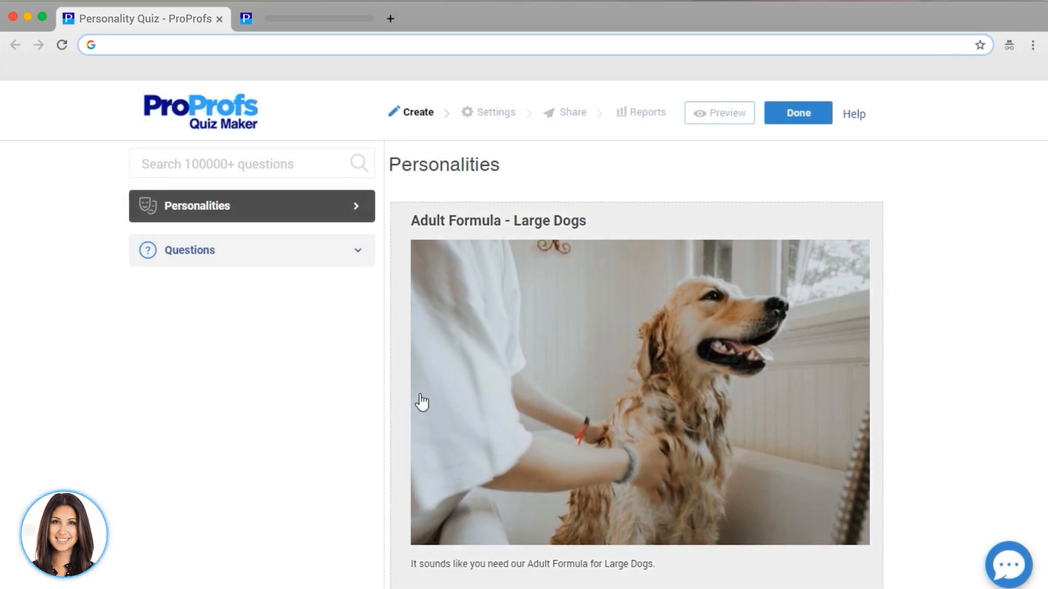
pyautogui.moveTo(798, 399)
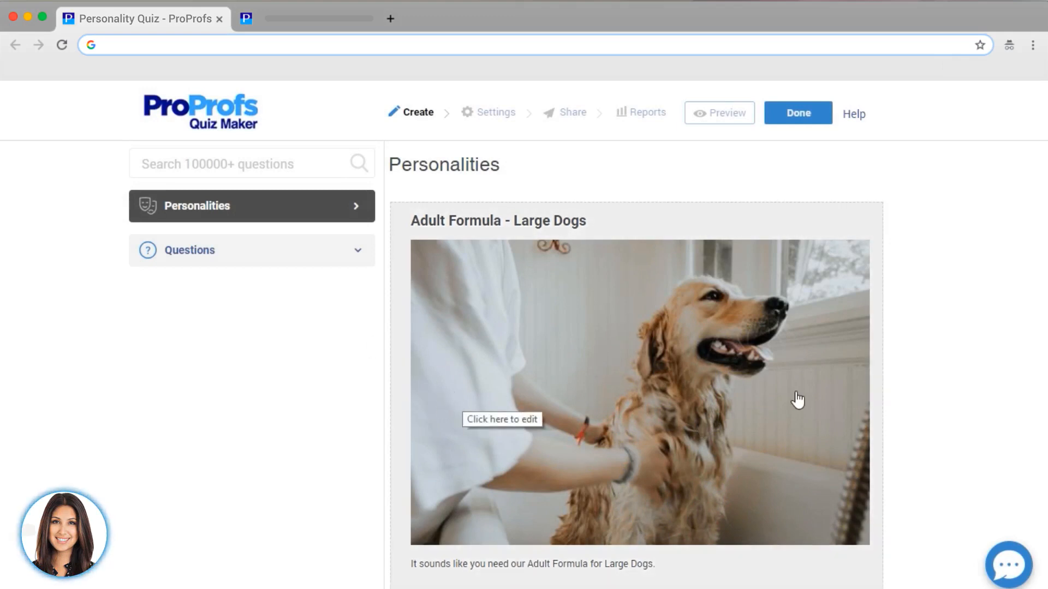
pyautogui.moveTo(311, 208)
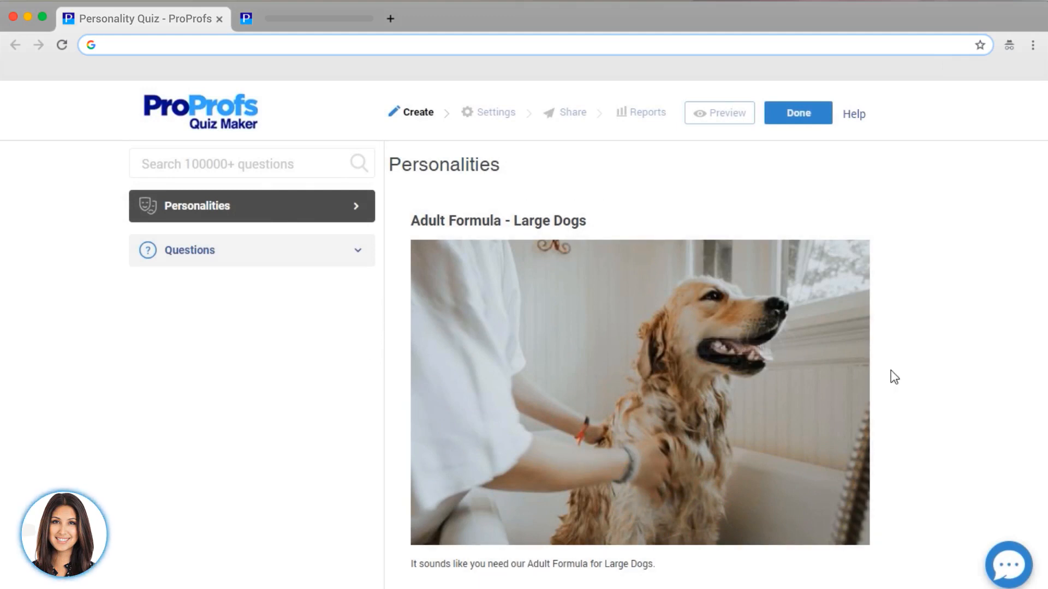
# Title the quiz 'Which Dog Food Should I Buy?' and bring up the cover image options
pyautogui.scroll(-3)
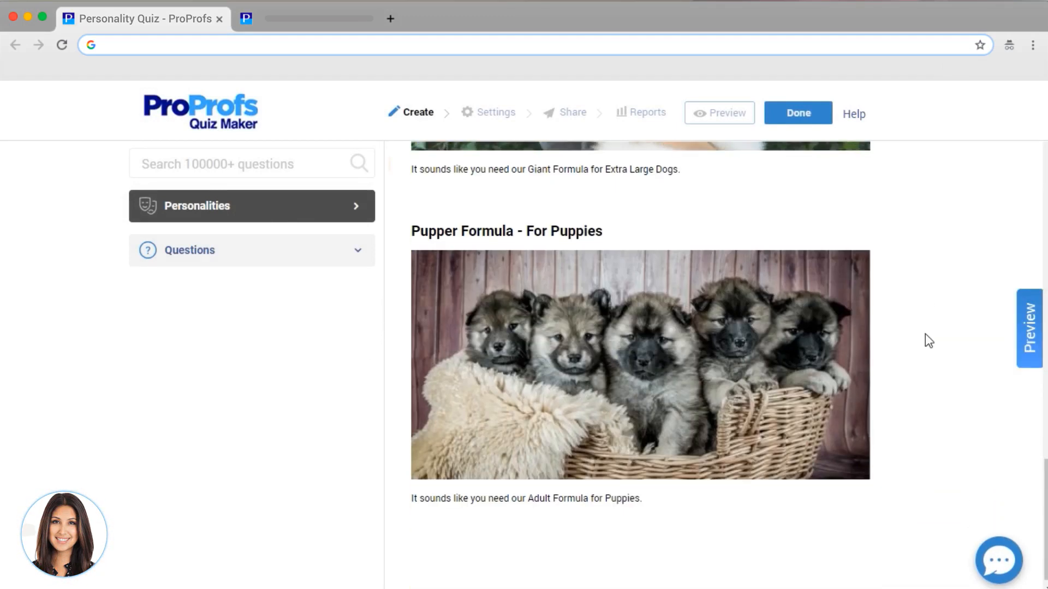
pyautogui.scroll(-3)
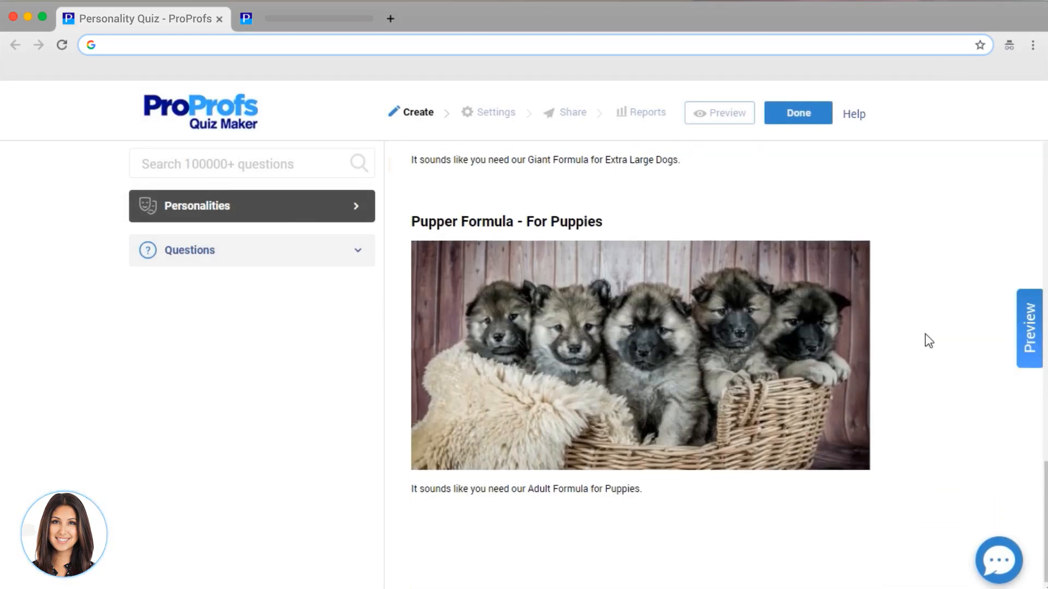
pyautogui.scroll(-3)
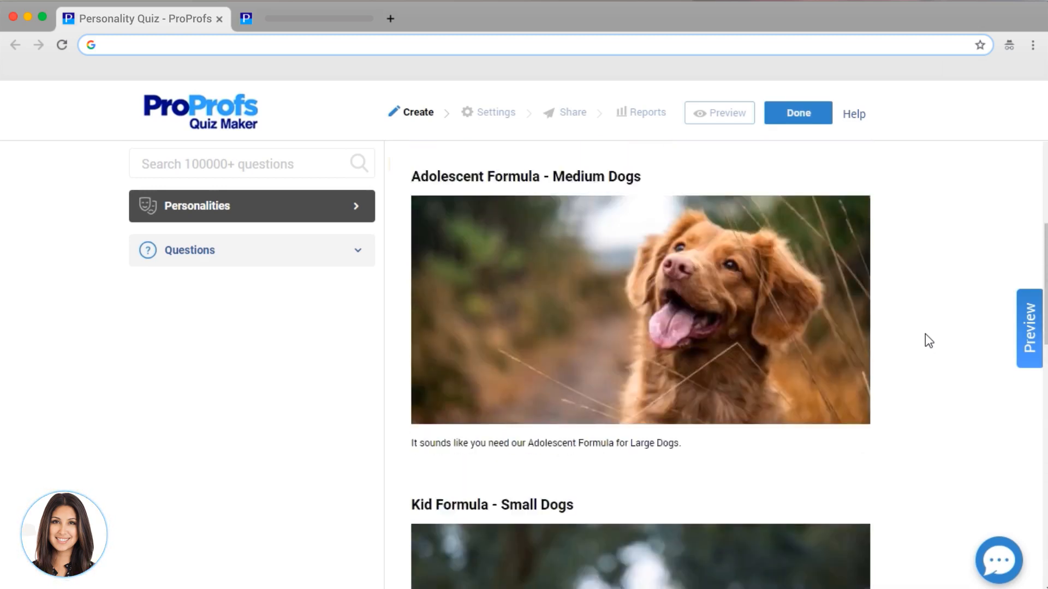
pyautogui.click(189, 250)
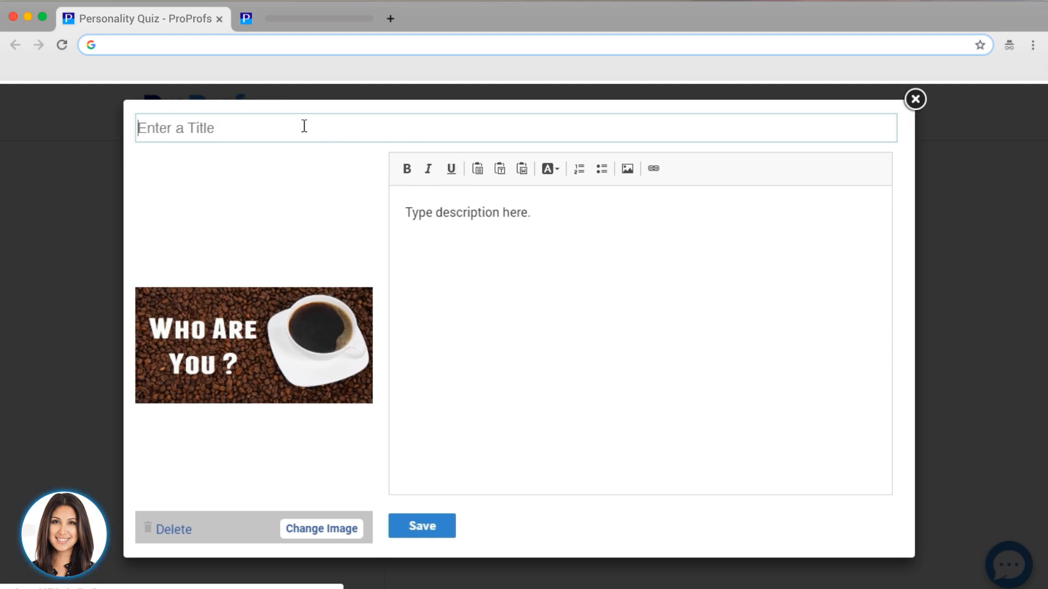
pyautogui.write('Which Dog Food Should I Buy?')
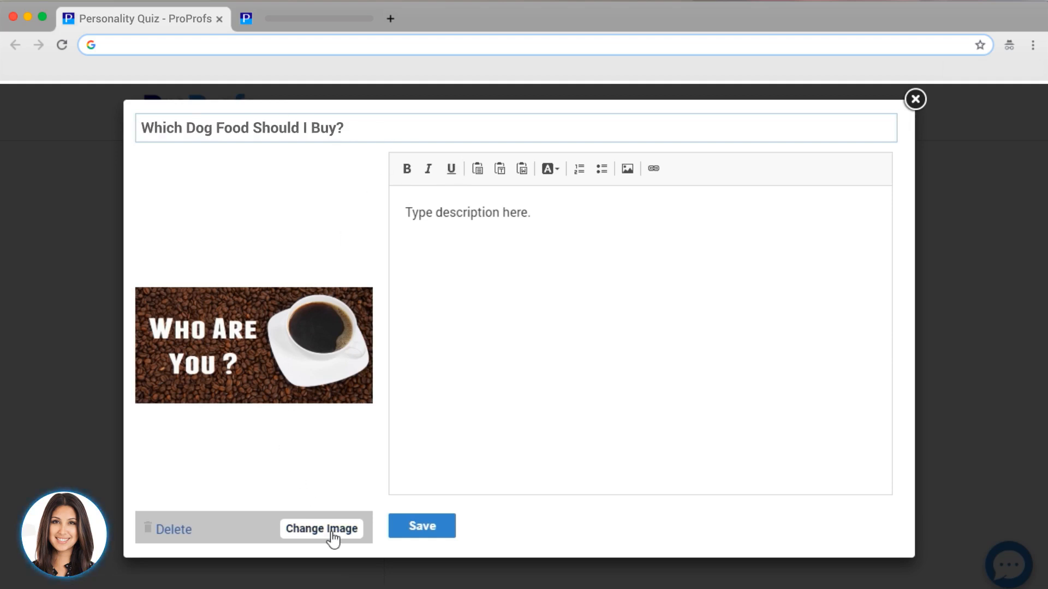
pyautogui.click(321, 529)
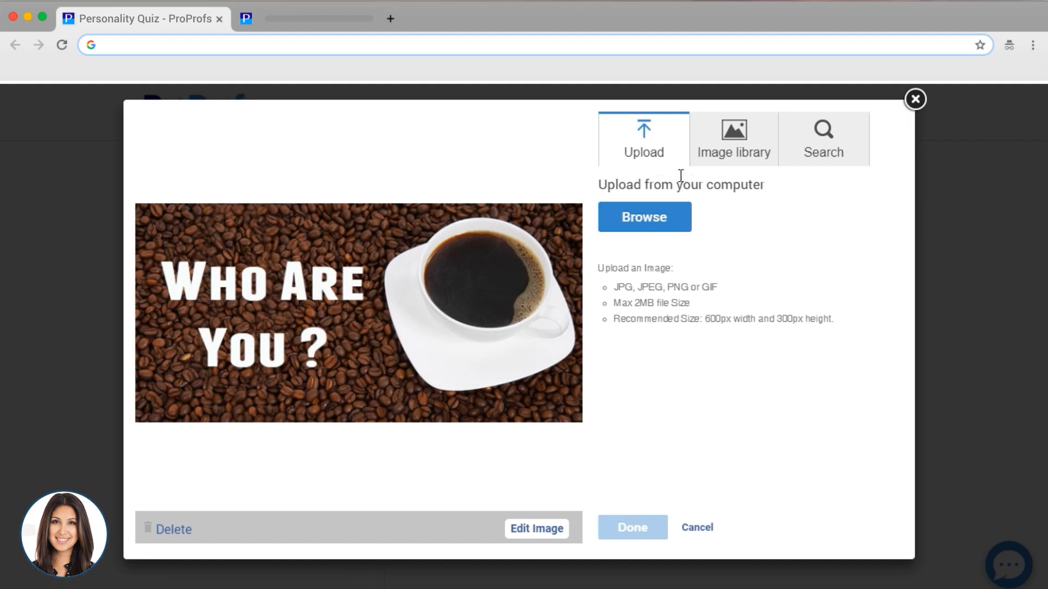
# Browse the Image library and Search options, then upload the dog food bag as the cover
pyautogui.click(733, 138)
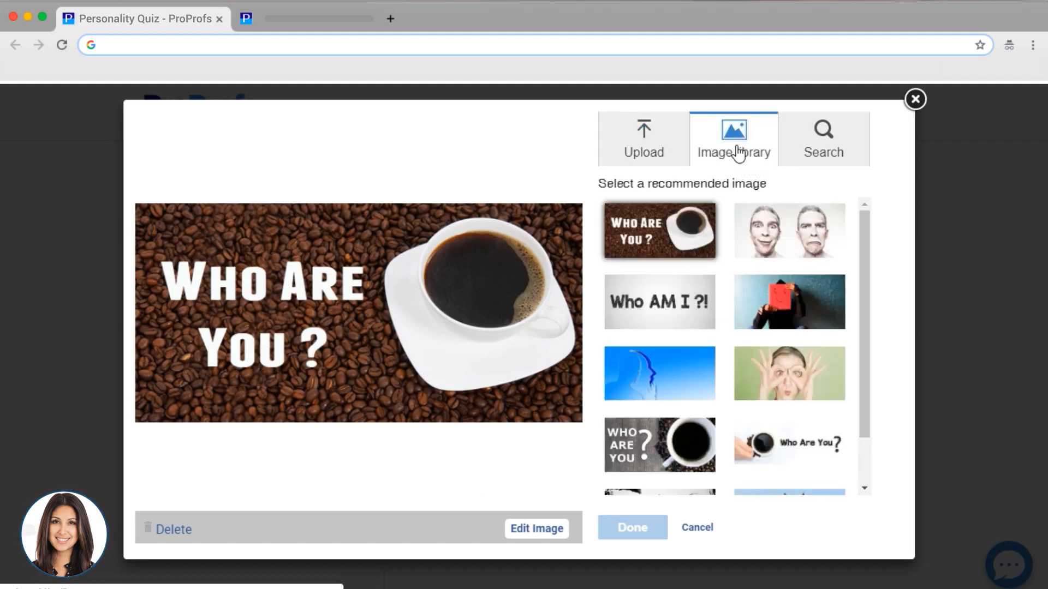
pyautogui.click(822, 138)
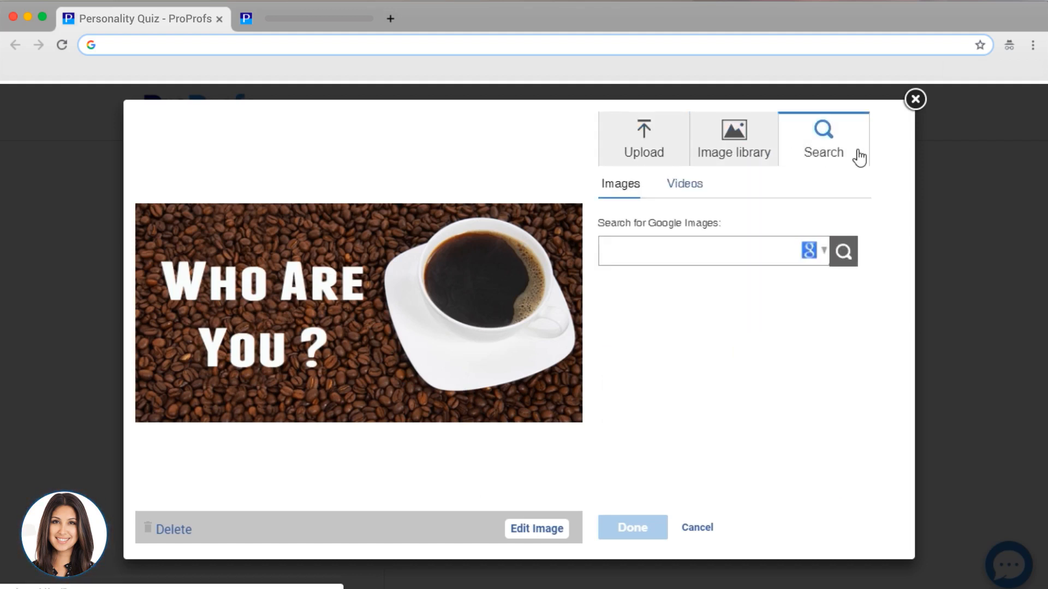
pyautogui.moveTo(786, 187)
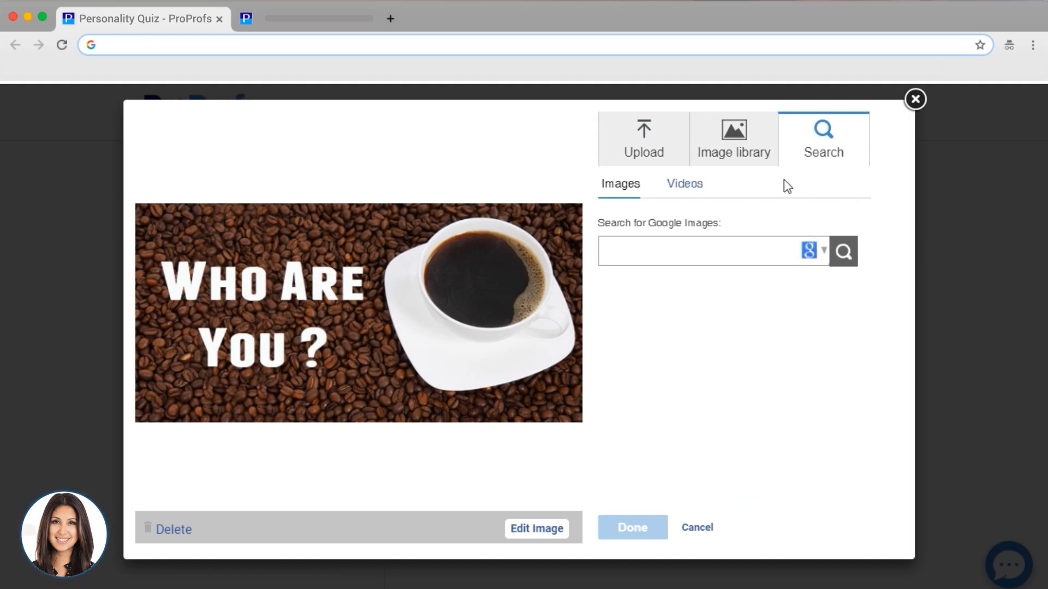
pyautogui.click(643, 139)
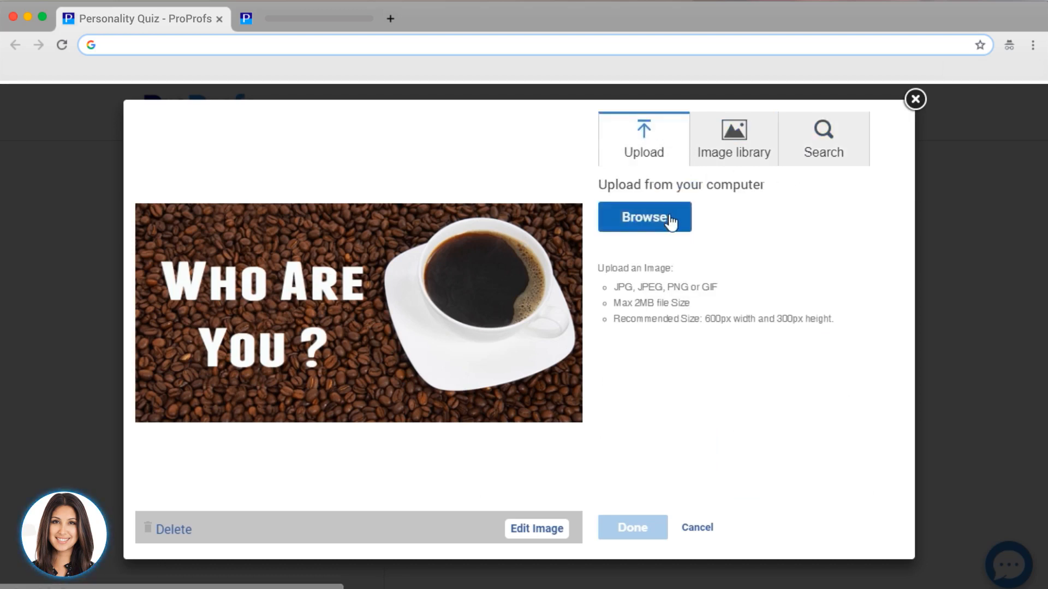
pyautogui.click(643, 217)
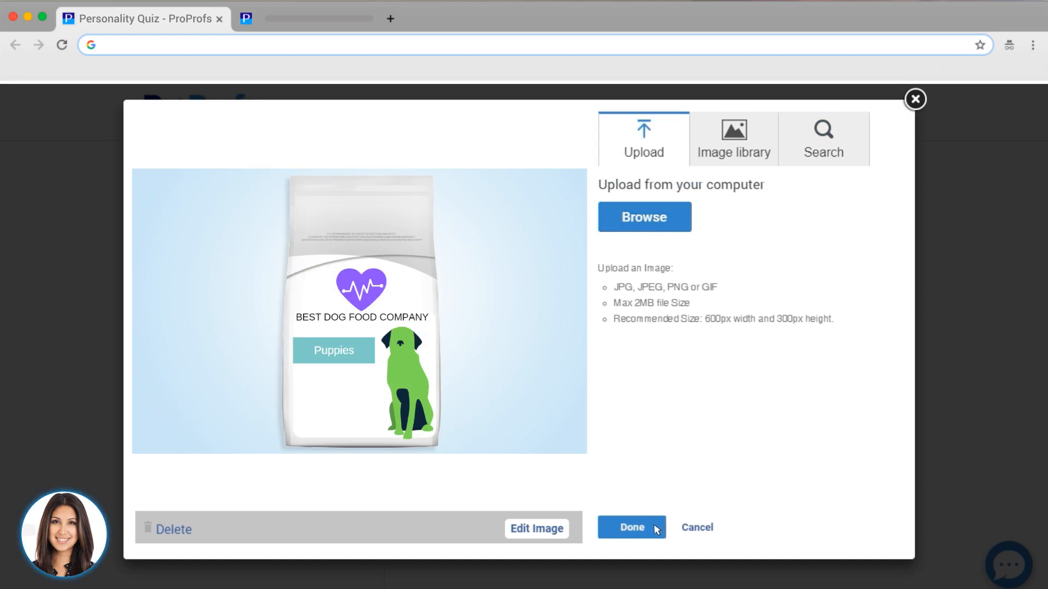
pyautogui.click(630, 527)
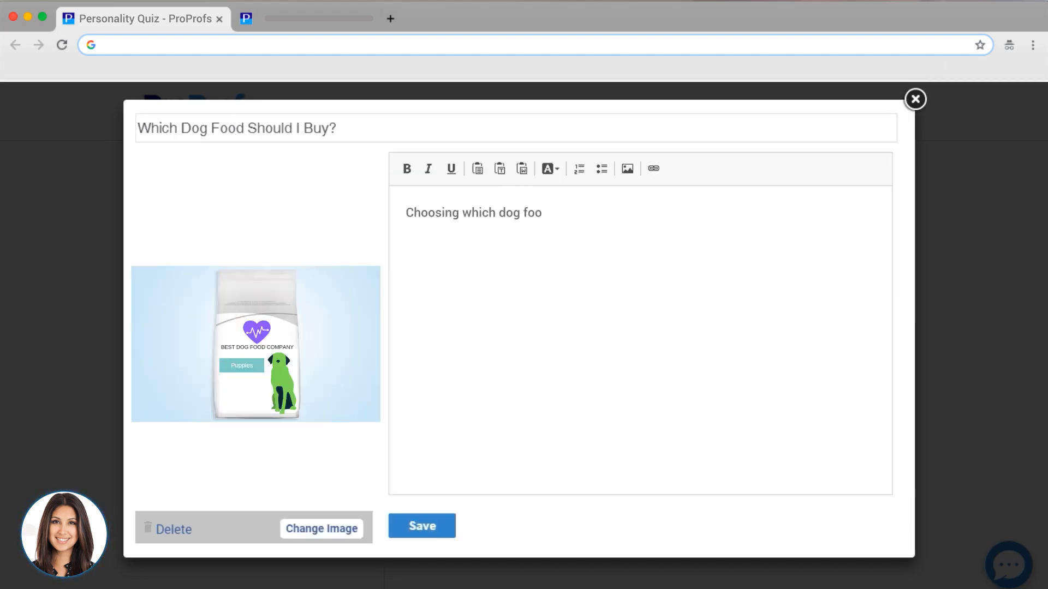
# Write the introduction about choosing the right dog food and save the quiz intro
pyautogui.write('d')
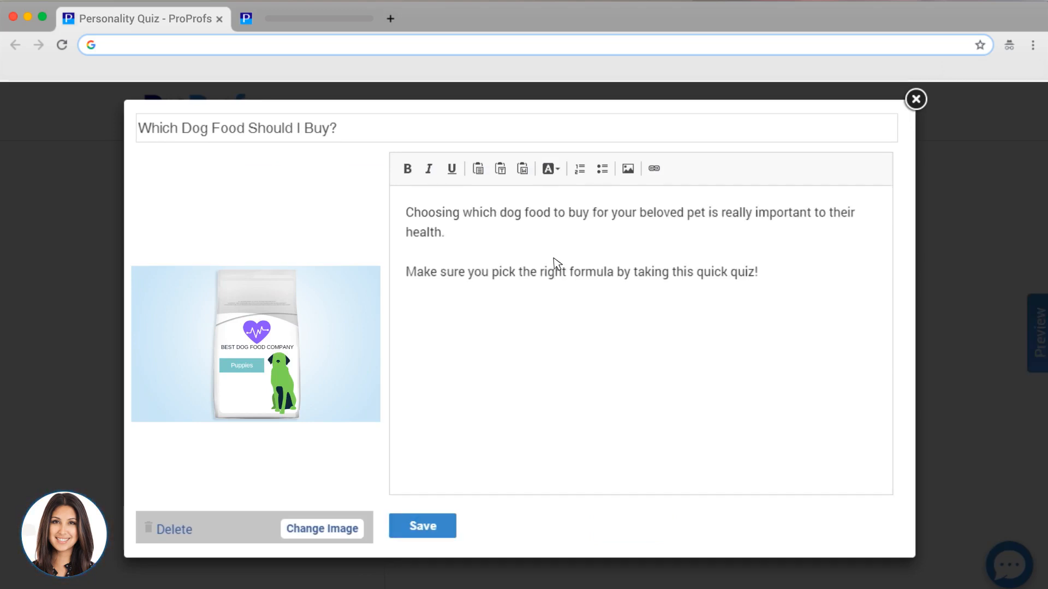
pyautogui.moveTo(445, 526)
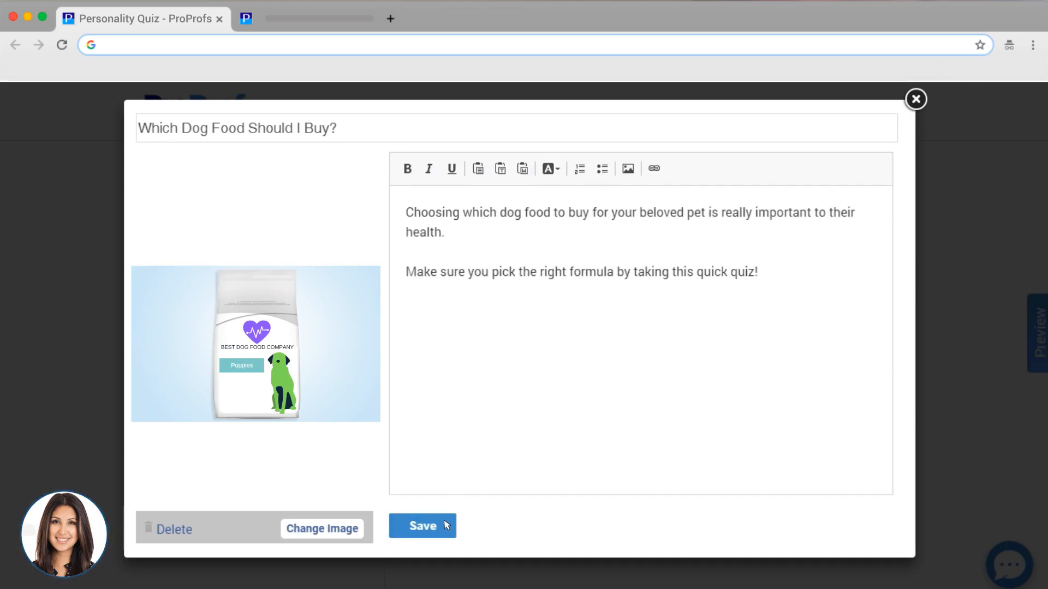
pyautogui.click(422, 526)
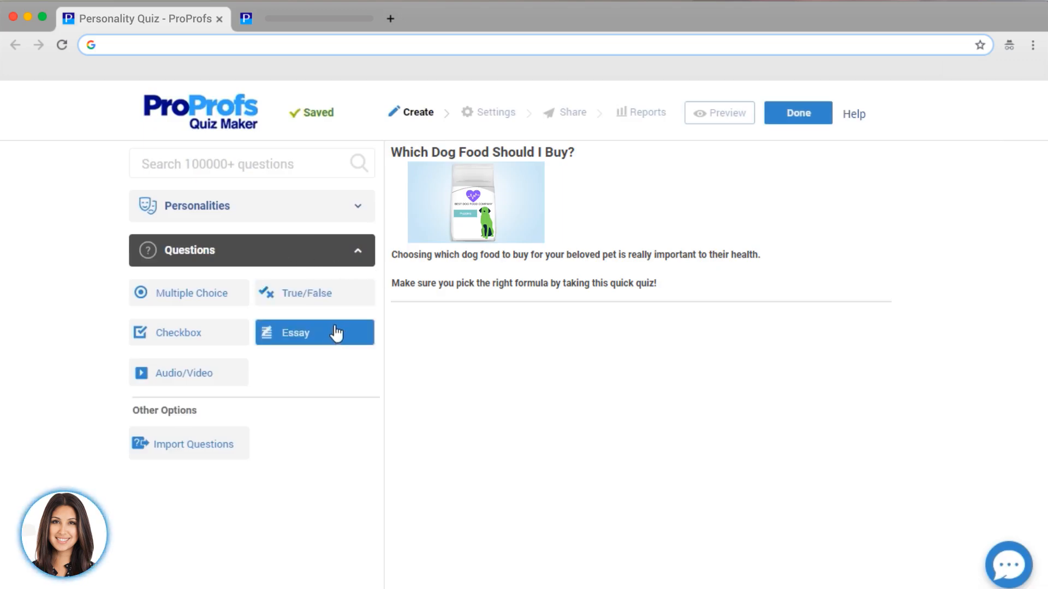
pyautogui.moveTo(188, 373)
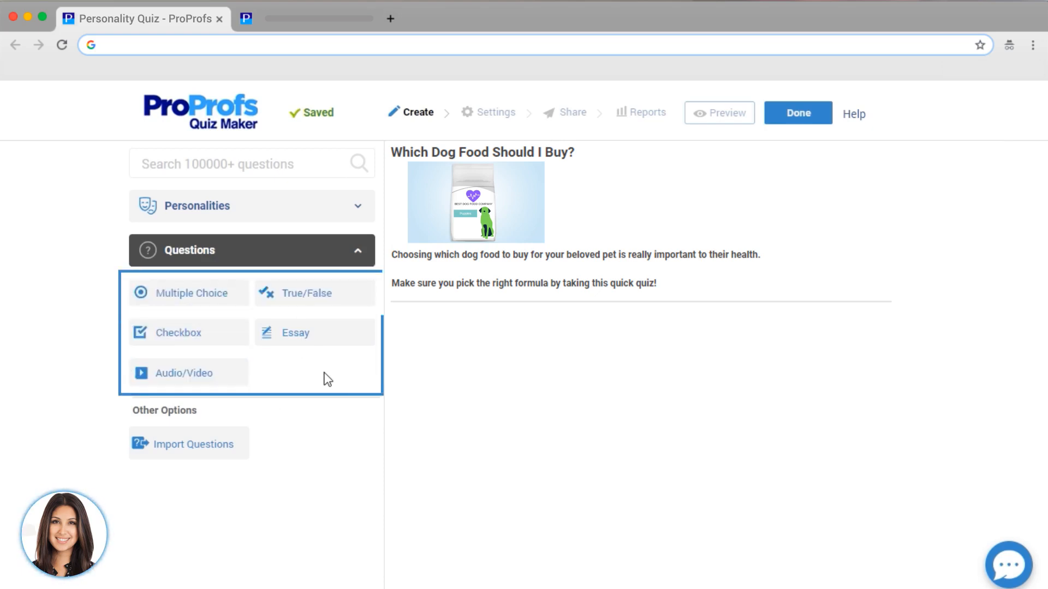
pyautogui.moveTo(319, 371)
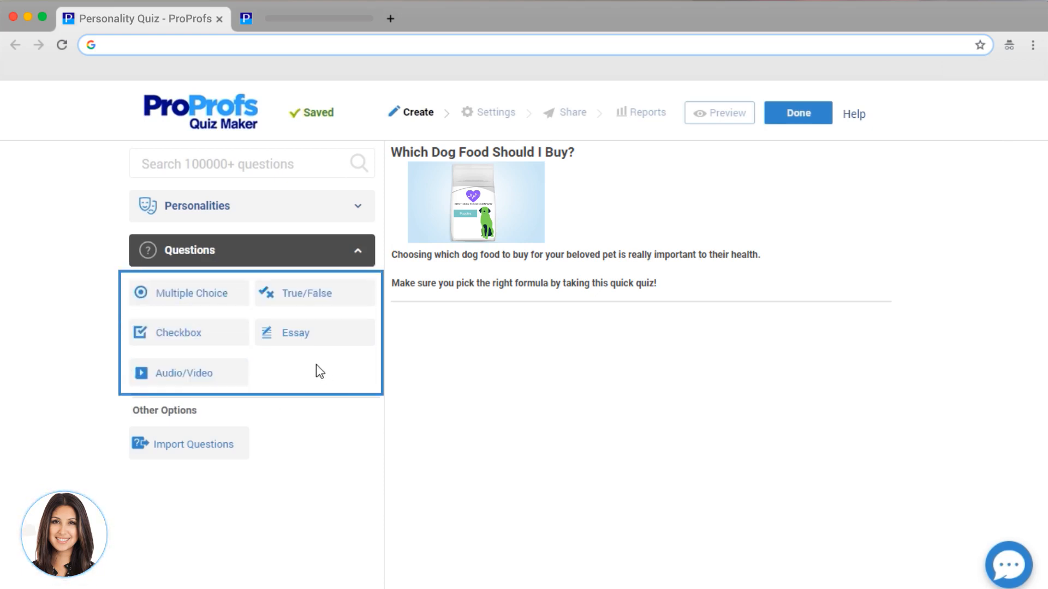
pyautogui.moveTo(168, 453)
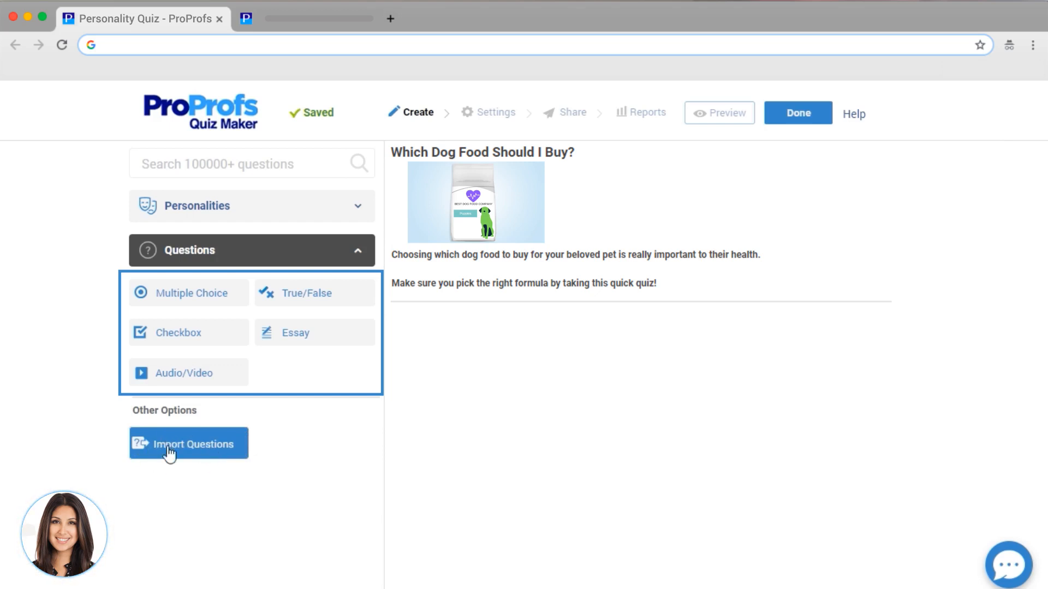
pyautogui.moveTo(239, 462)
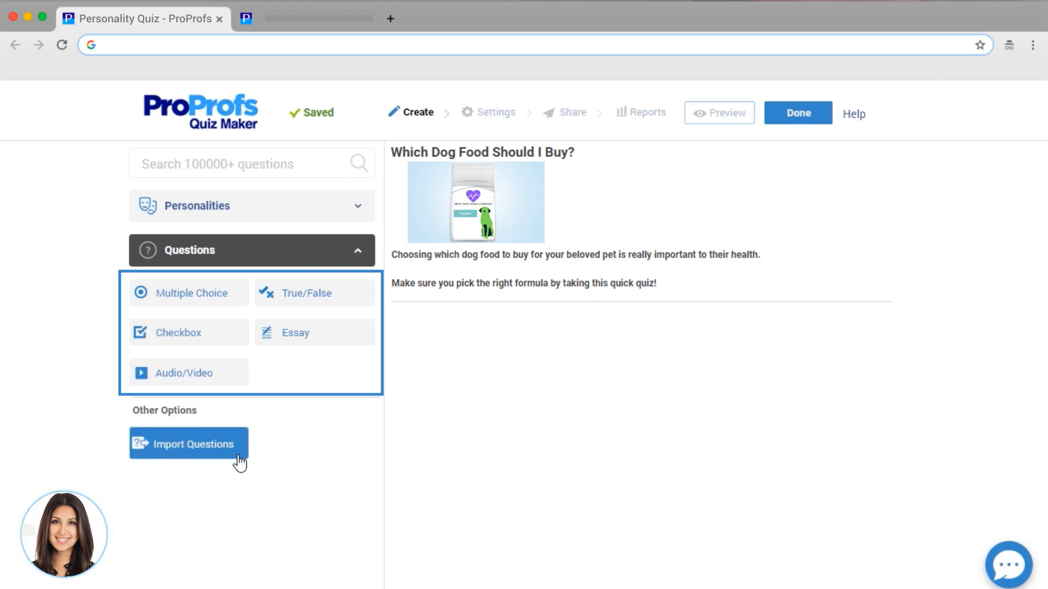
pyautogui.moveTo(231, 469)
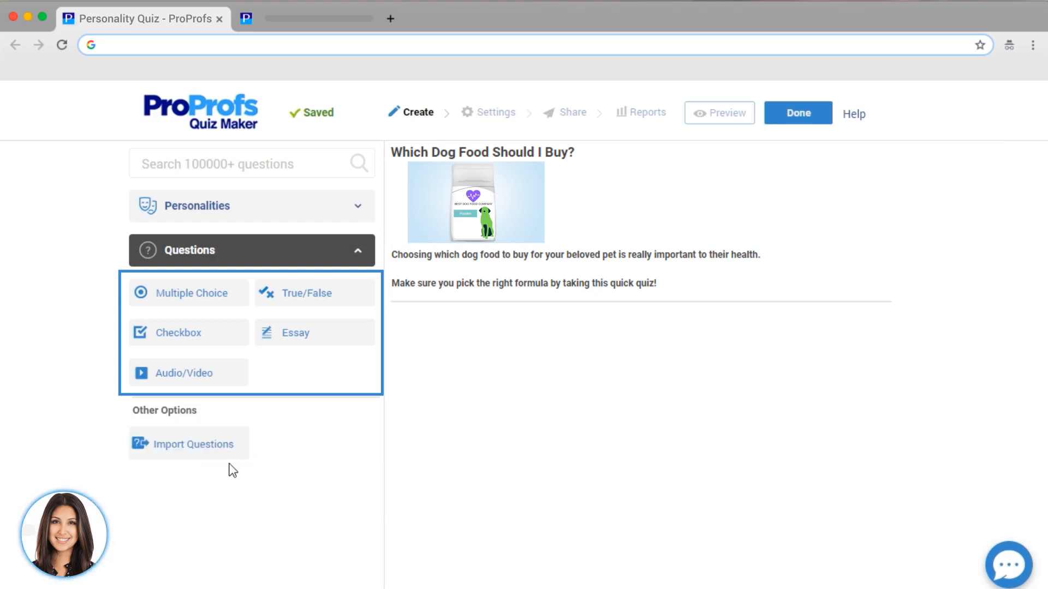
# Add multiple-choice question 'What size is your dog?' with options Extra Small through Extra Large
pyautogui.click(190, 292)
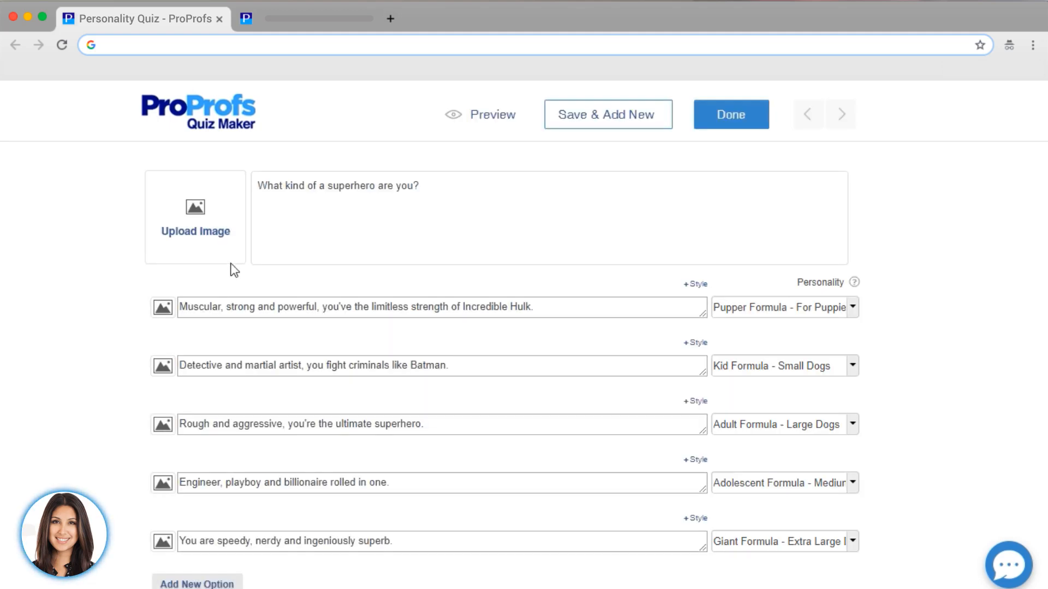
pyautogui.write('What size is your dog?')
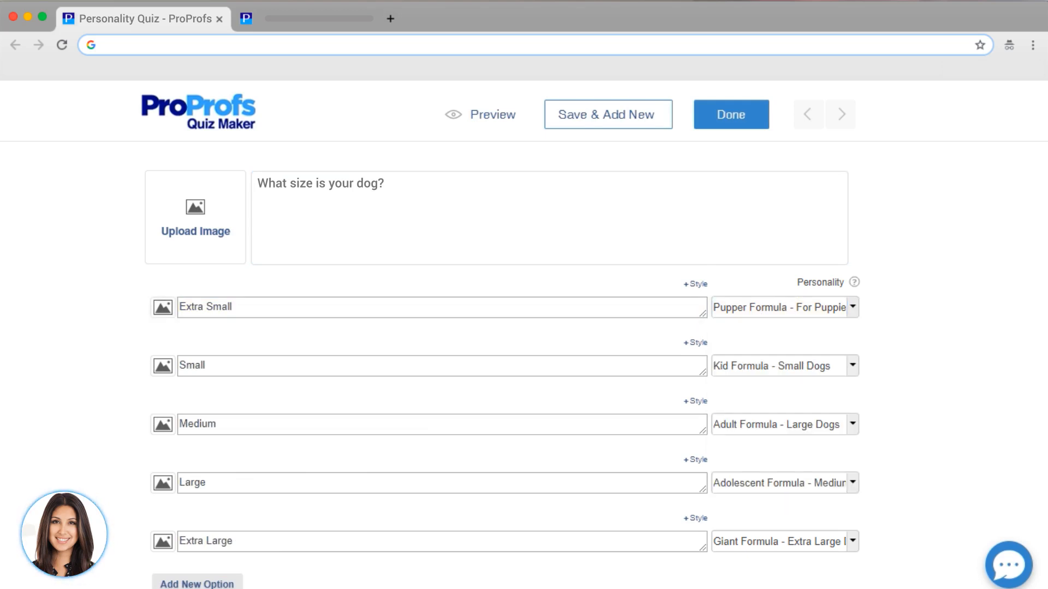
pyautogui.click(351, 183)
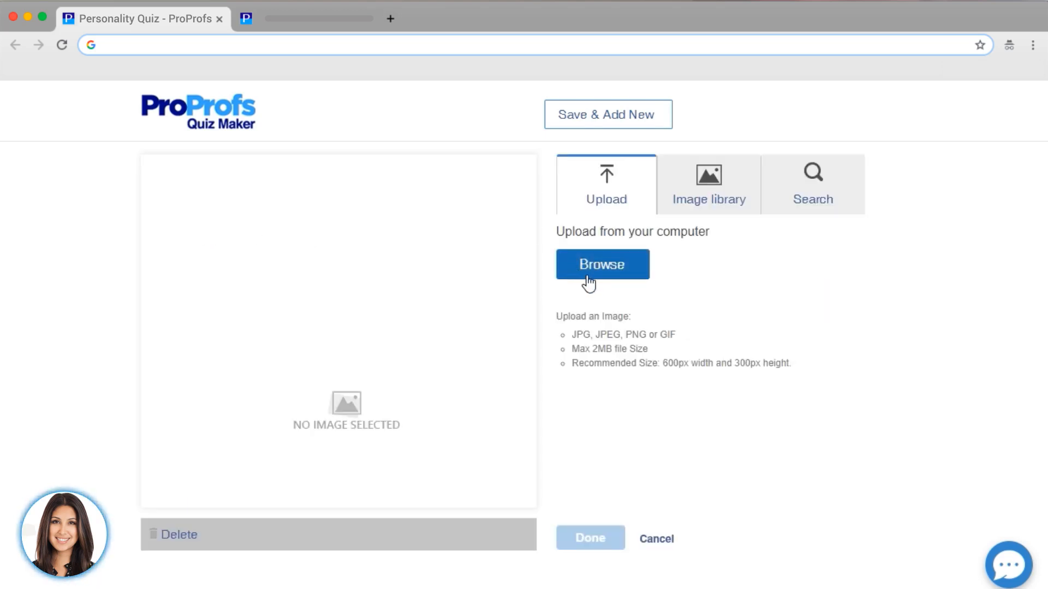
pyautogui.click(601, 264)
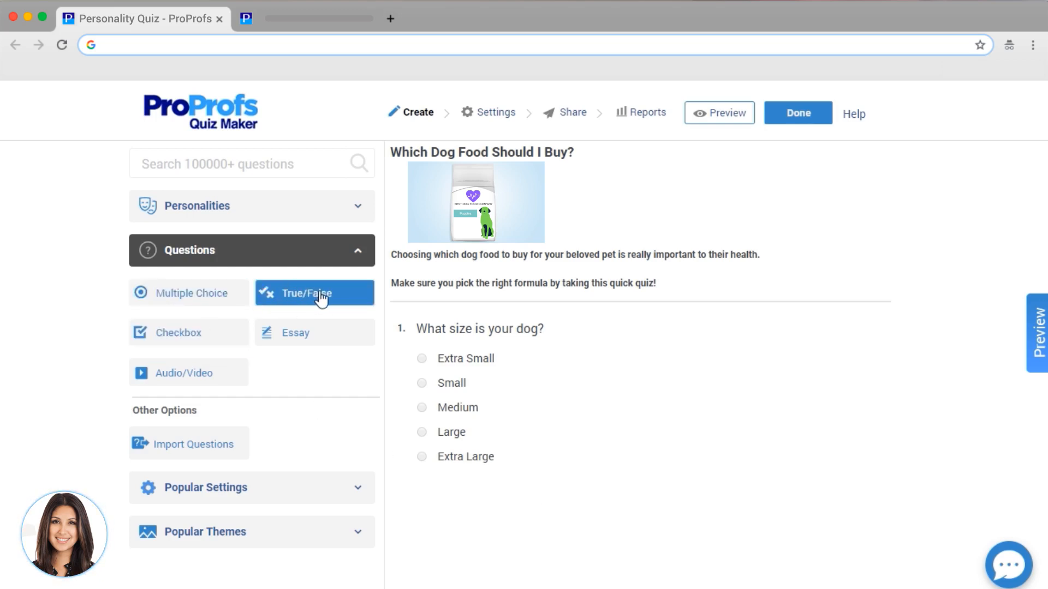
pyautogui.moveTo(343, 297)
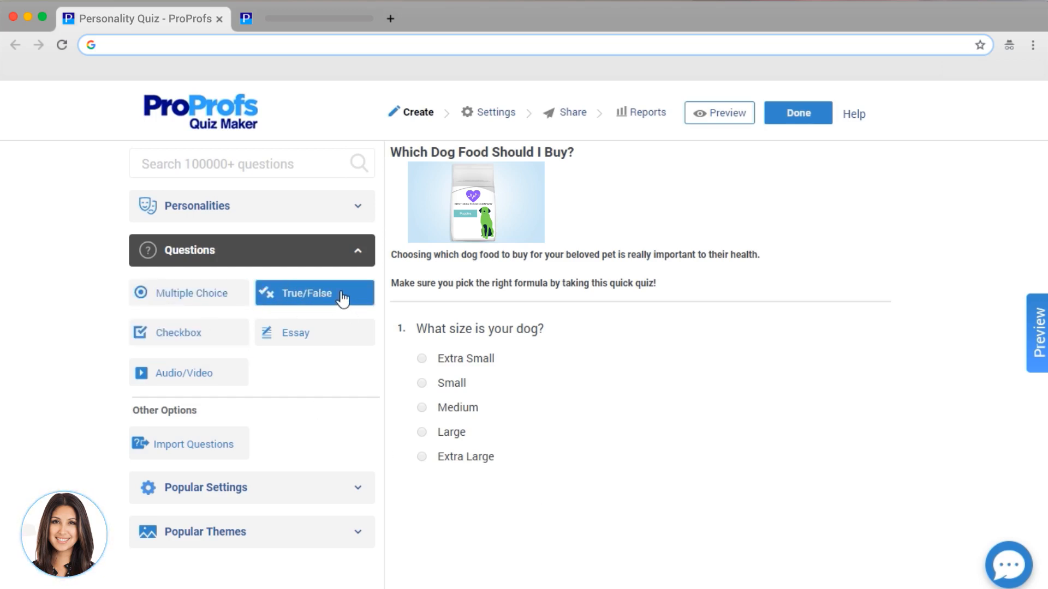
# Add True/False question 'Is your dog considered mature?' with Yes scoring +100 to Adult Formula - Large Dogs
pyautogui.click(315, 293)
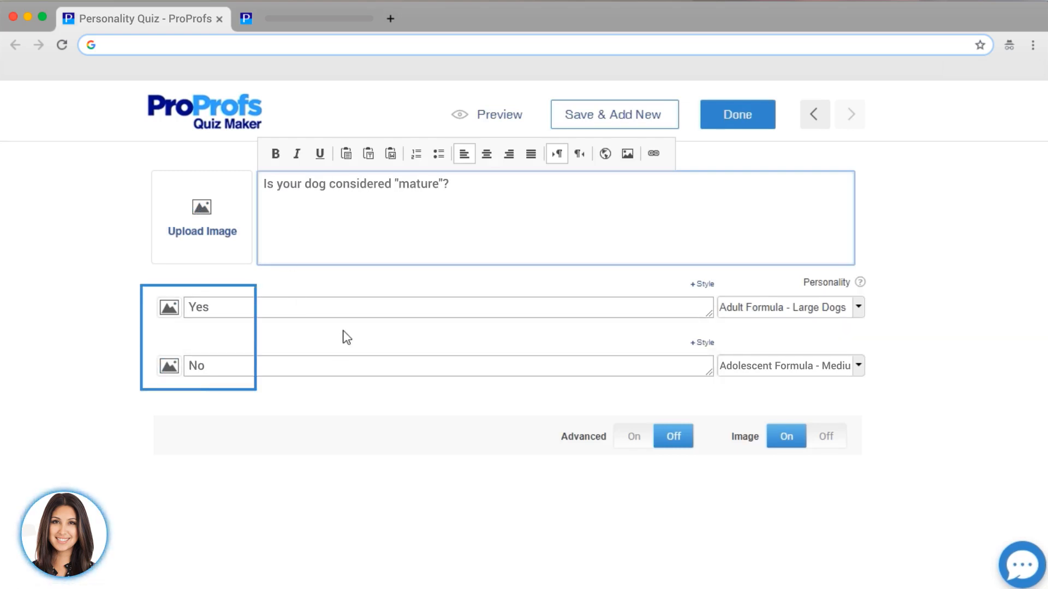
pyautogui.click(633, 437)
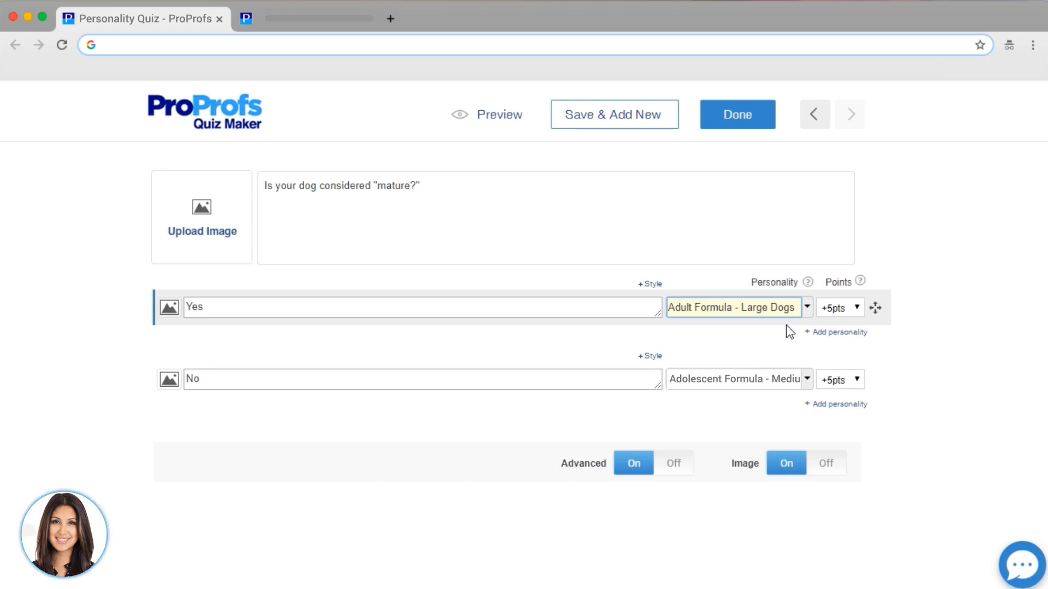
pyautogui.click(840, 308)
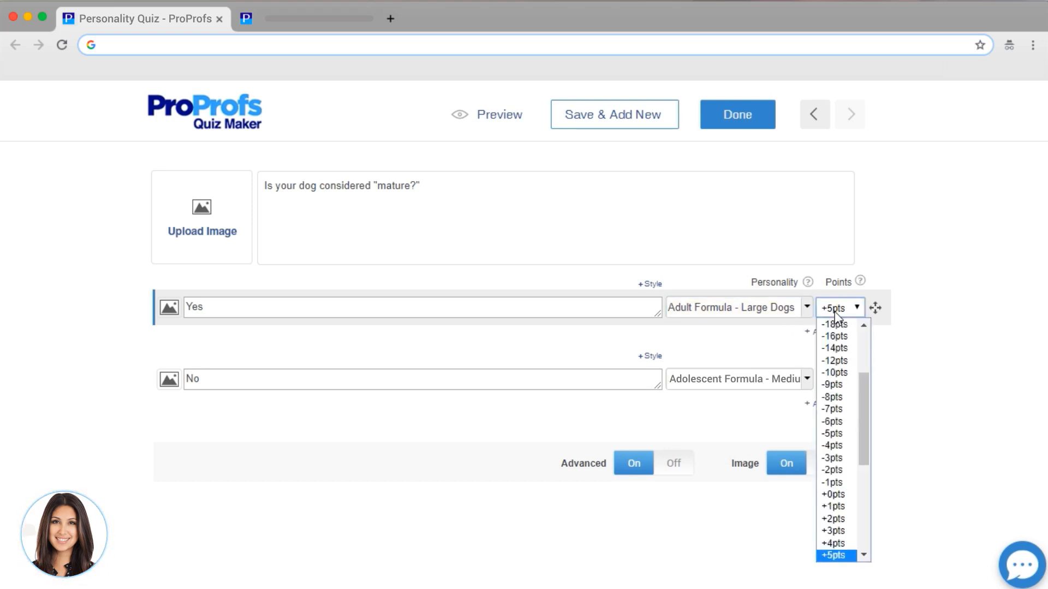
pyautogui.scroll(-3)
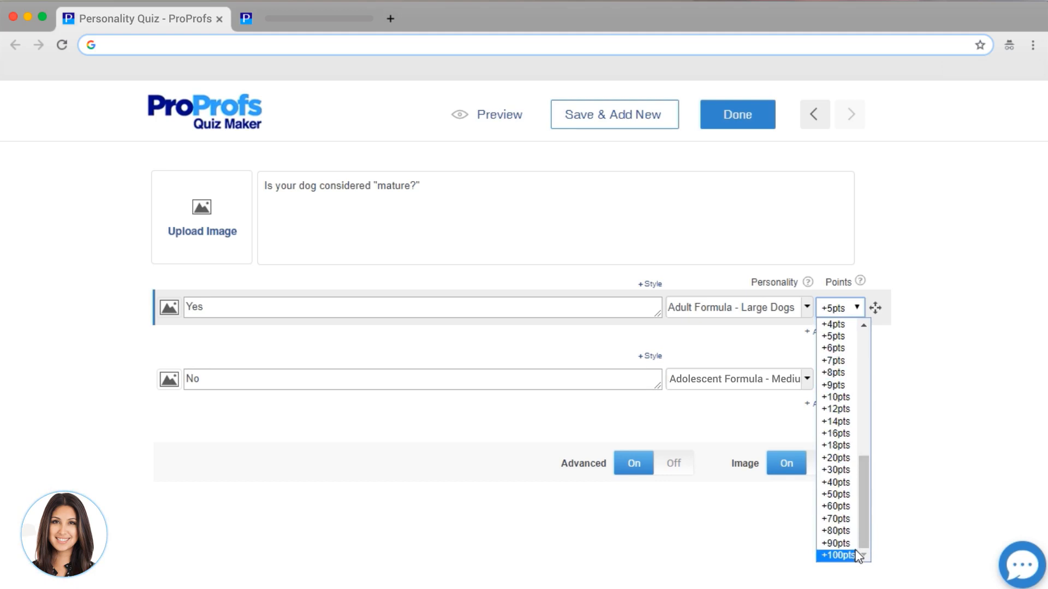
pyautogui.click(837, 556)
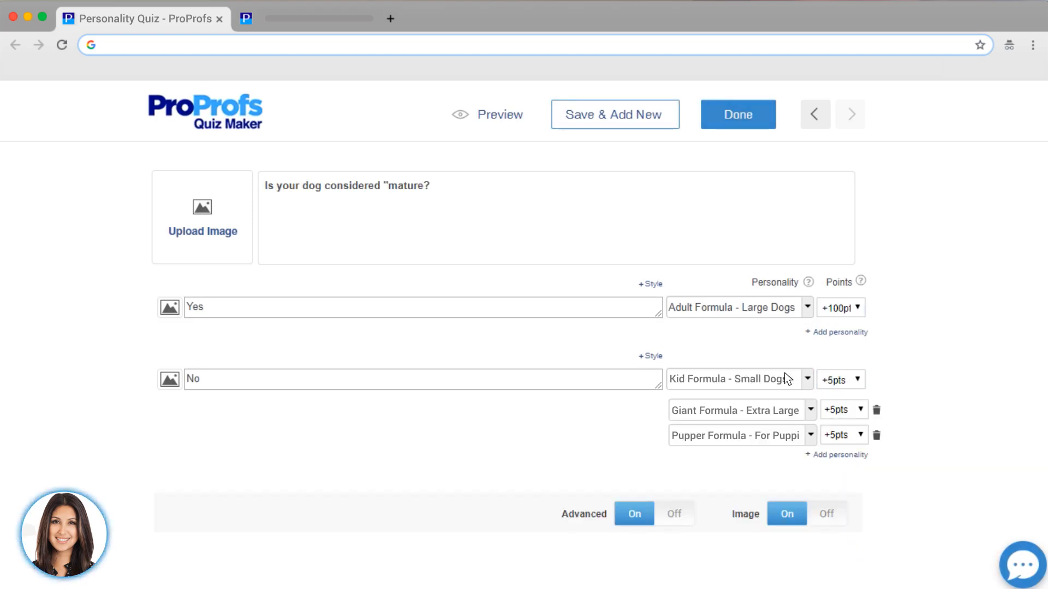
pyautogui.click(728, 379)
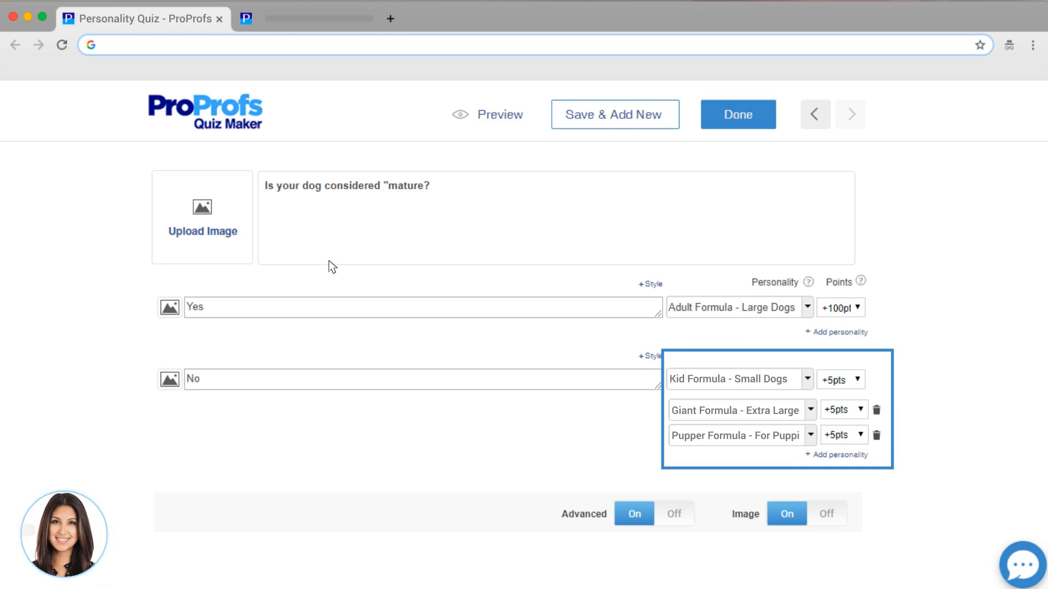
pyautogui.click(202, 208)
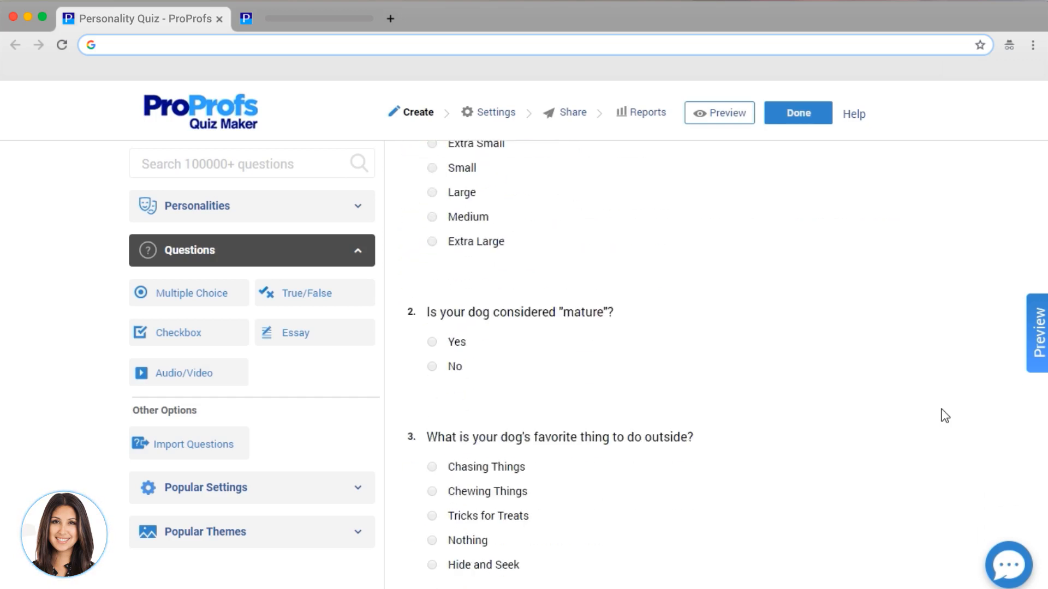
# Reword question 4 to 'Is your dog less than one year old?' and capitalize question 5's Yes/No answers
pyautogui.scroll(-3)
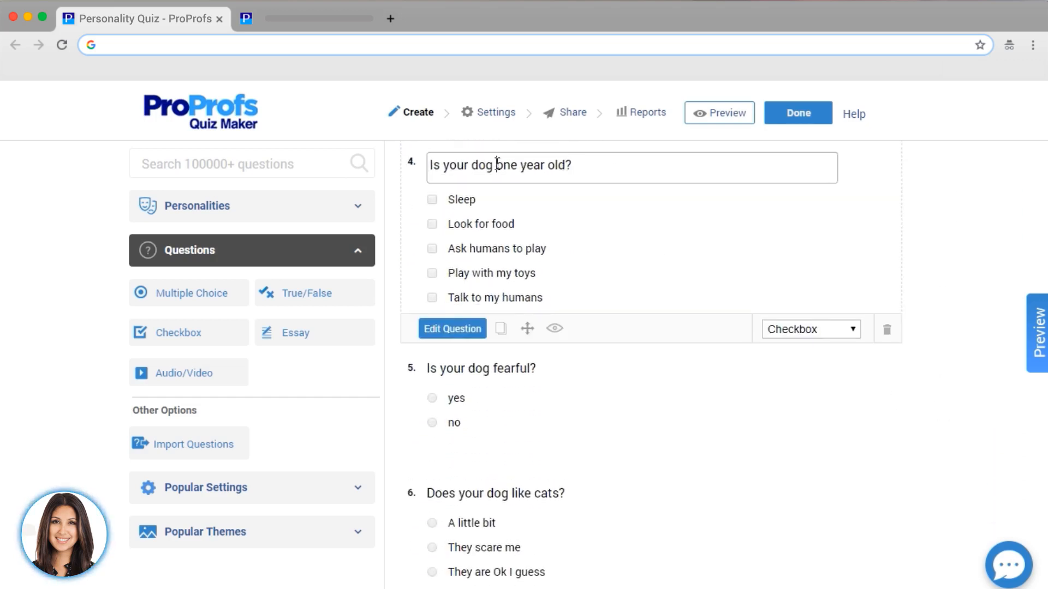
pyautogui.write('less than')
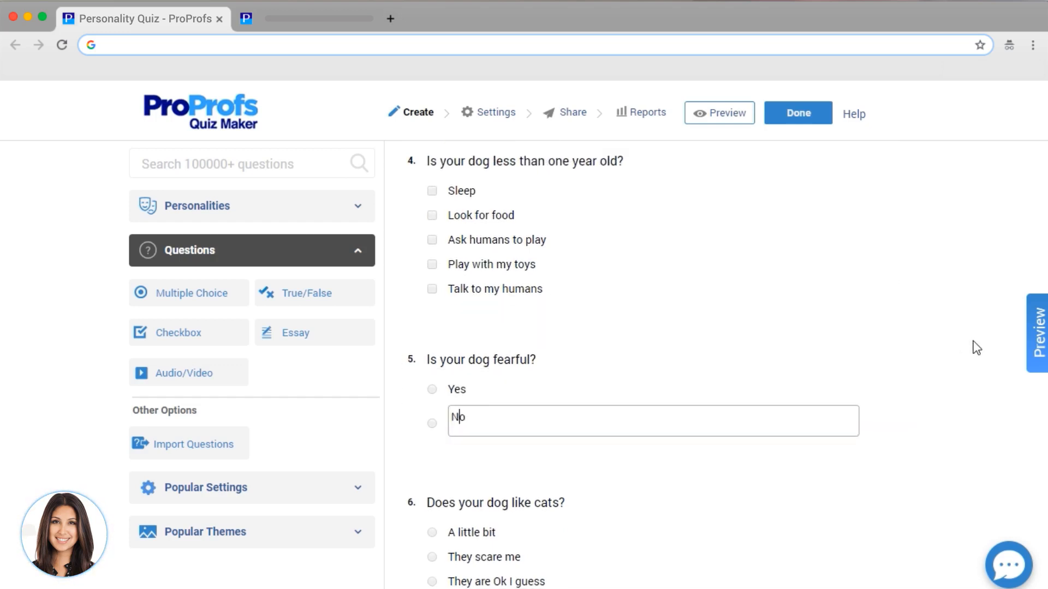
pyautogui.scroll(-3)
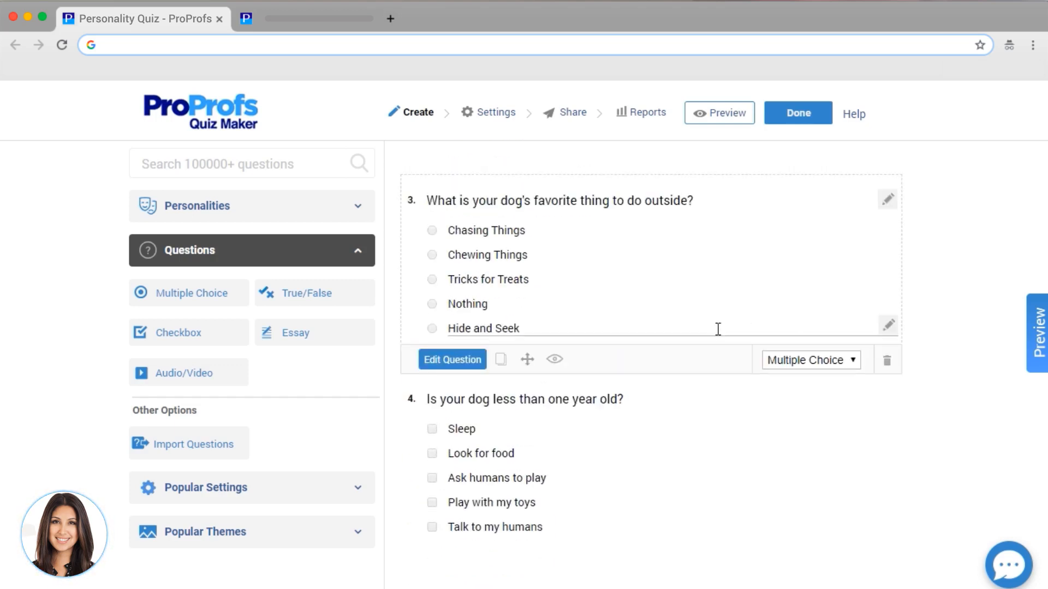
pyautogui.moveTo(500, 359)
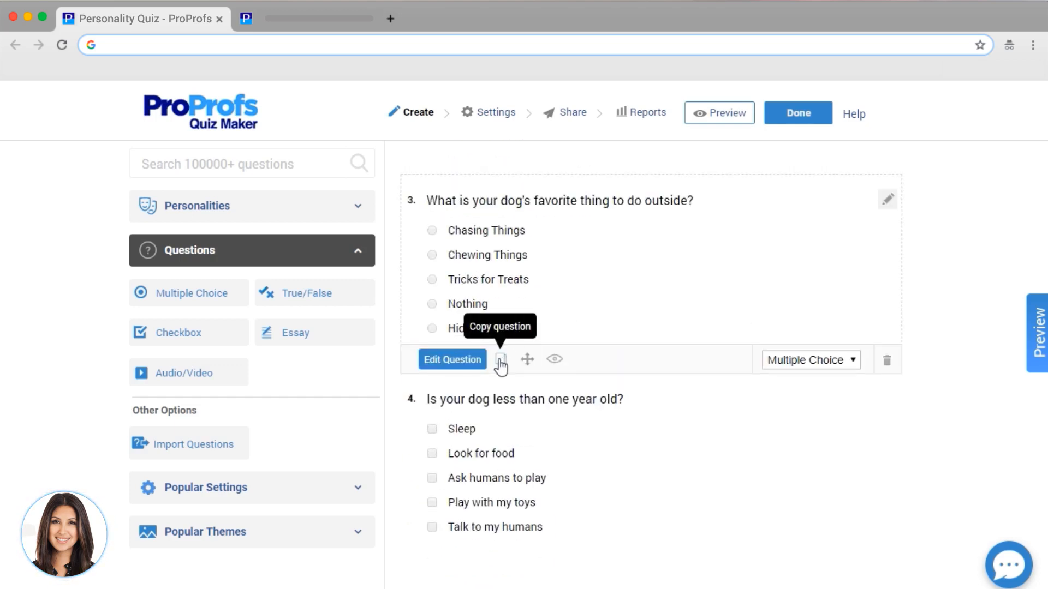
pyautogui.click(500, 360)
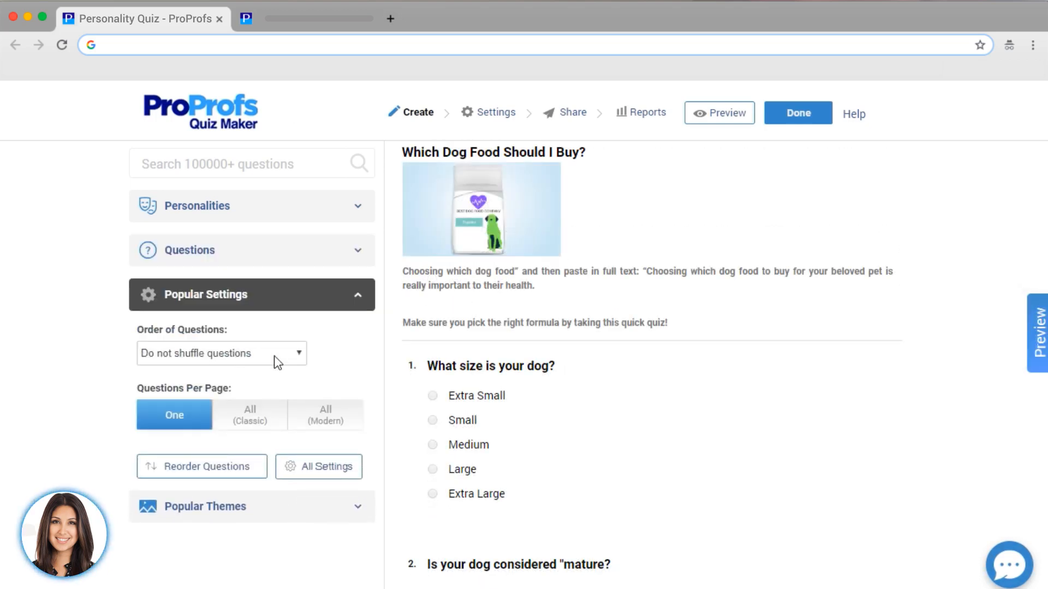
# Set Questions Per Page to All (Modern) and keep the Default theme
pyautogui.click(220, 353)
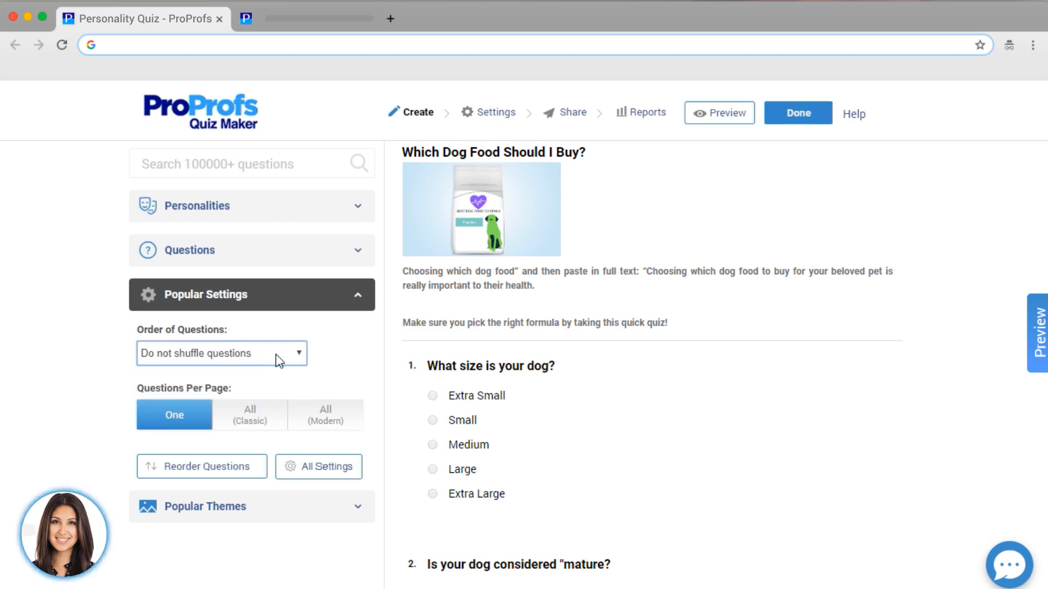
pyautogui.click(325, 414)
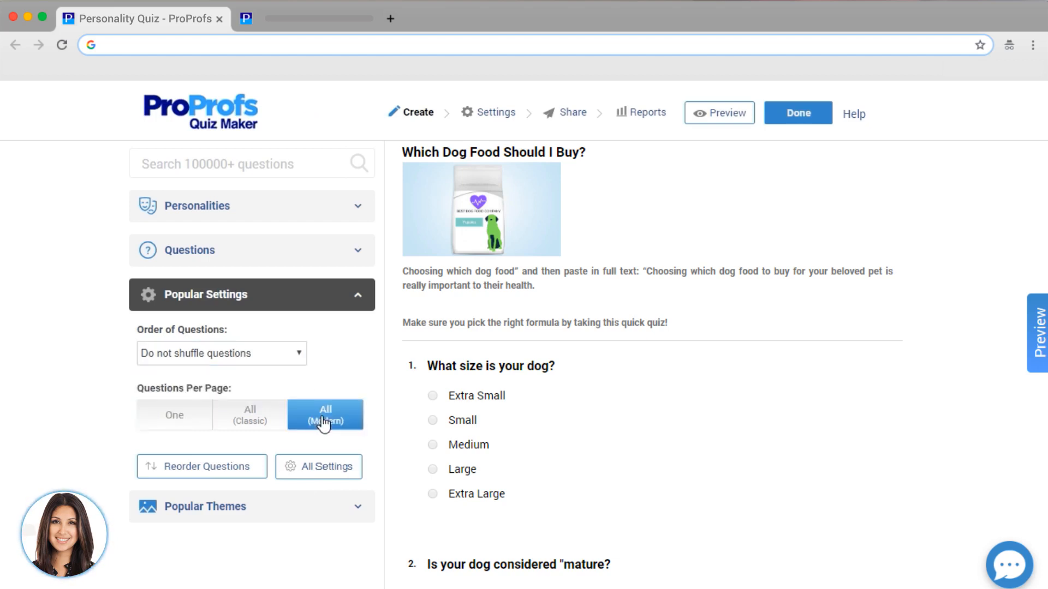
pyautogui.moveTo(214, 512)
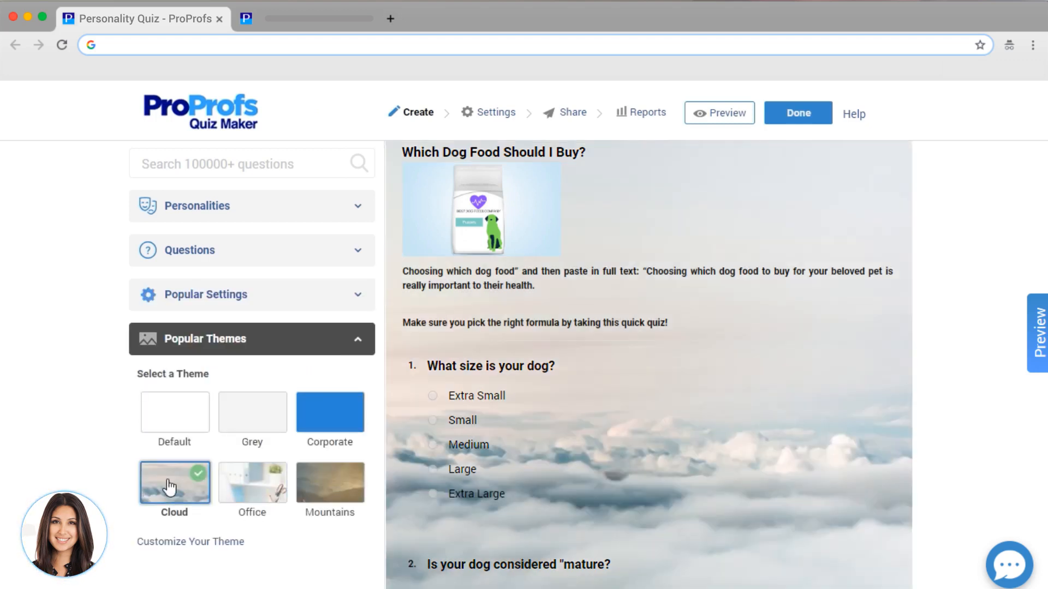
pyautogui.click(175, 413)
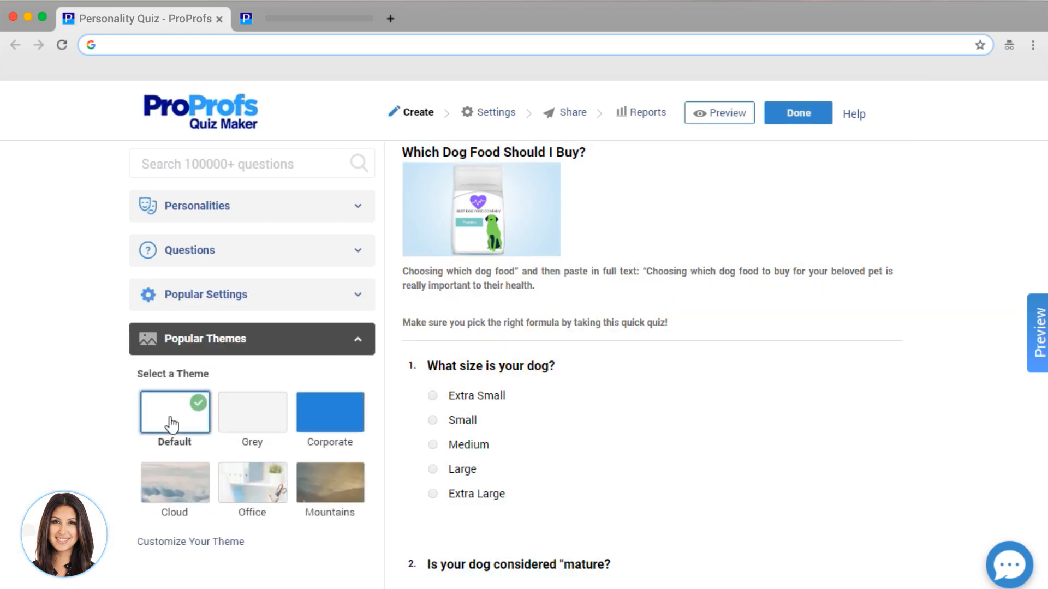
pyautogui.click(175, 413)
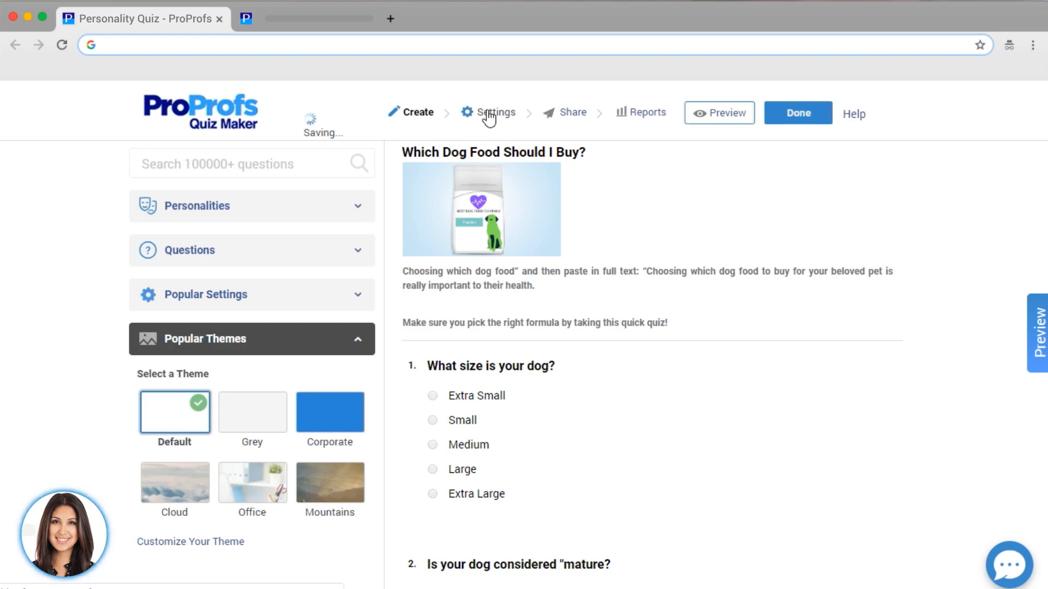
# Set 'Customize report for quiz taker' to Yes and edit its custom end message
pyautogui.click(494, 112)
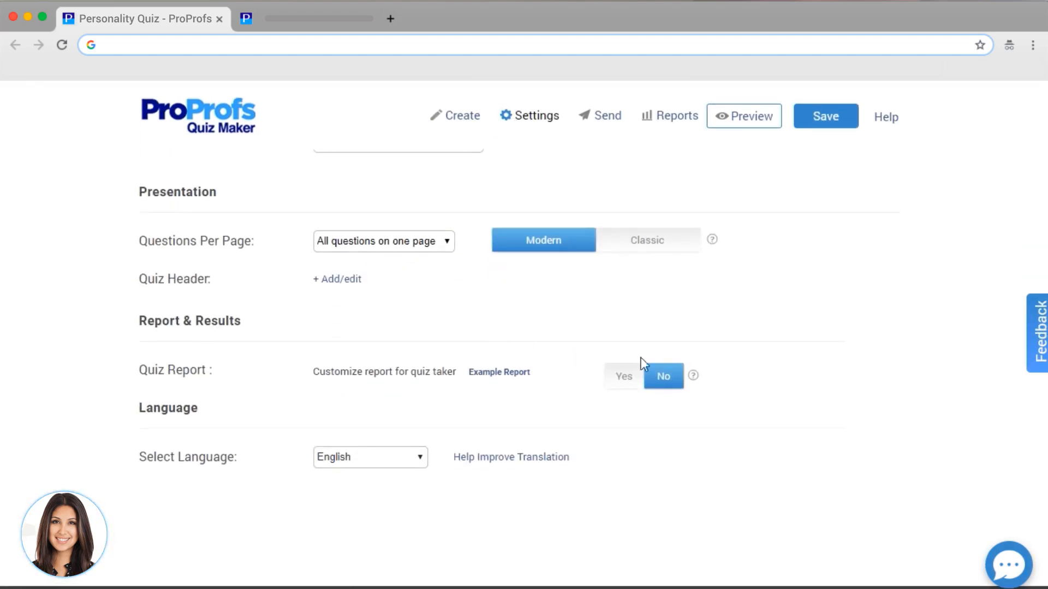
pyautogui.click(622, 375)
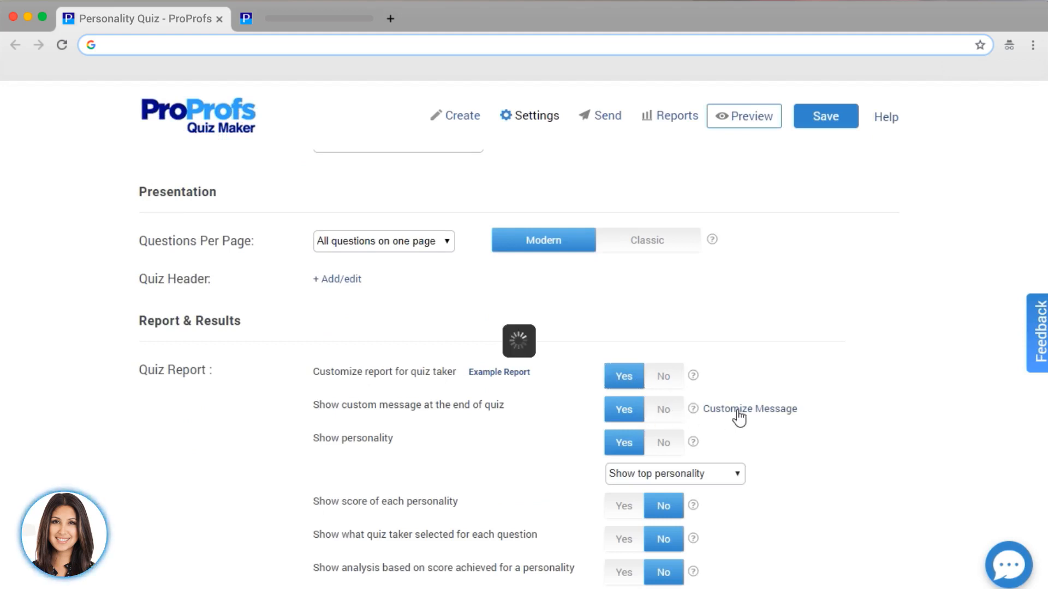
pyautogui.click(750, 408)
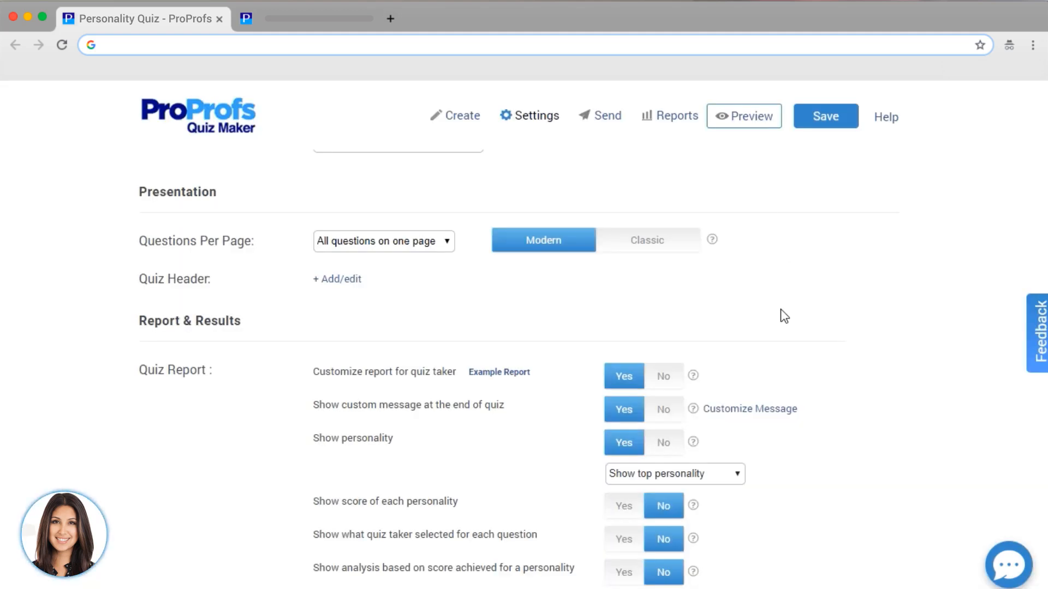
pyautogui.click(675, 474)
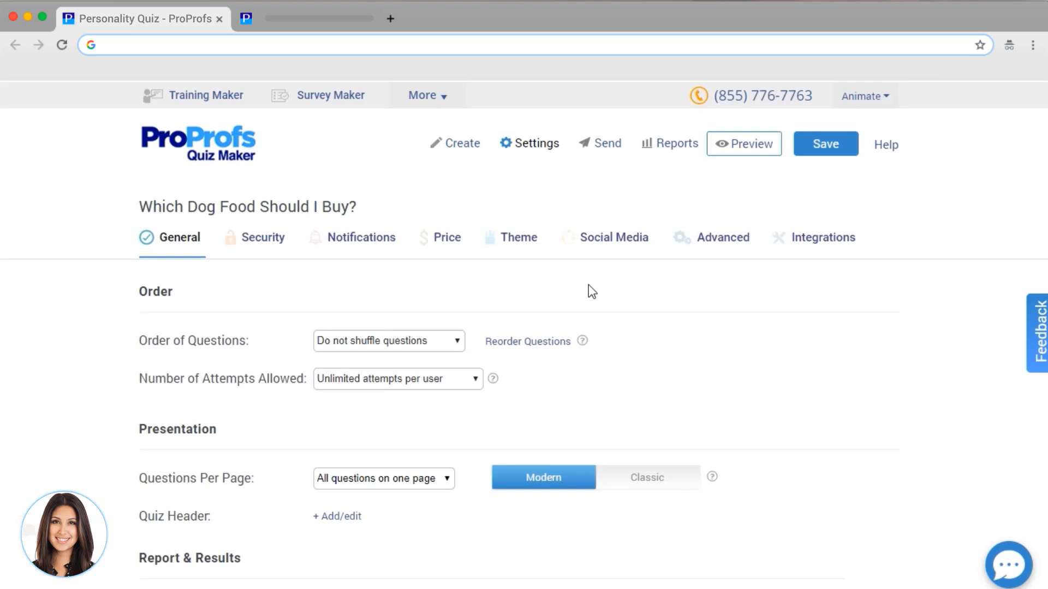
# In Security settings, keep the quiz Public and turn on name, email and phone tracking
pyautogui.click(262, 238)
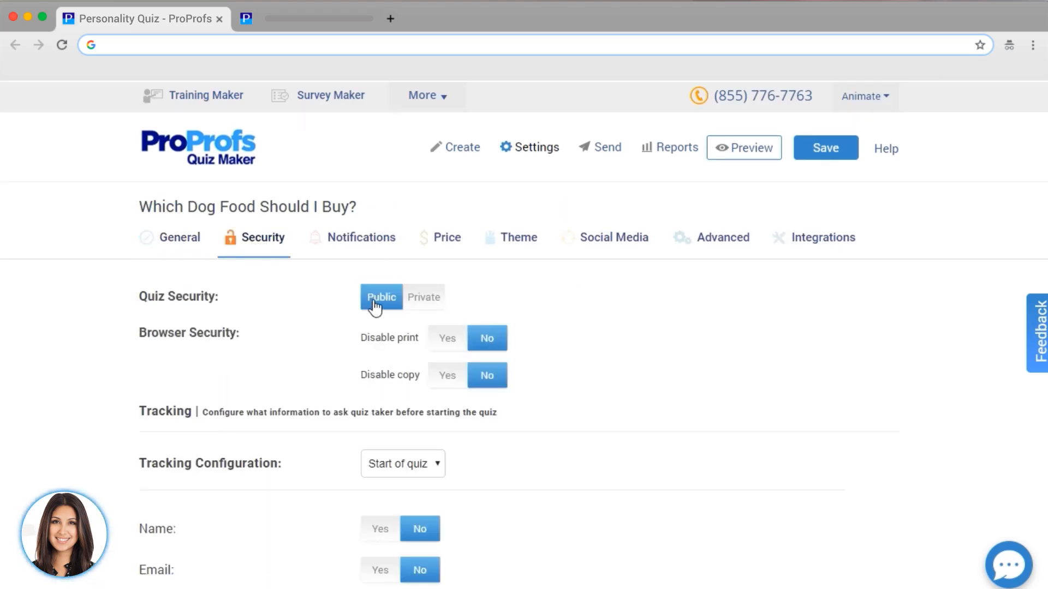
pyautogui.moveTo(492, 303)
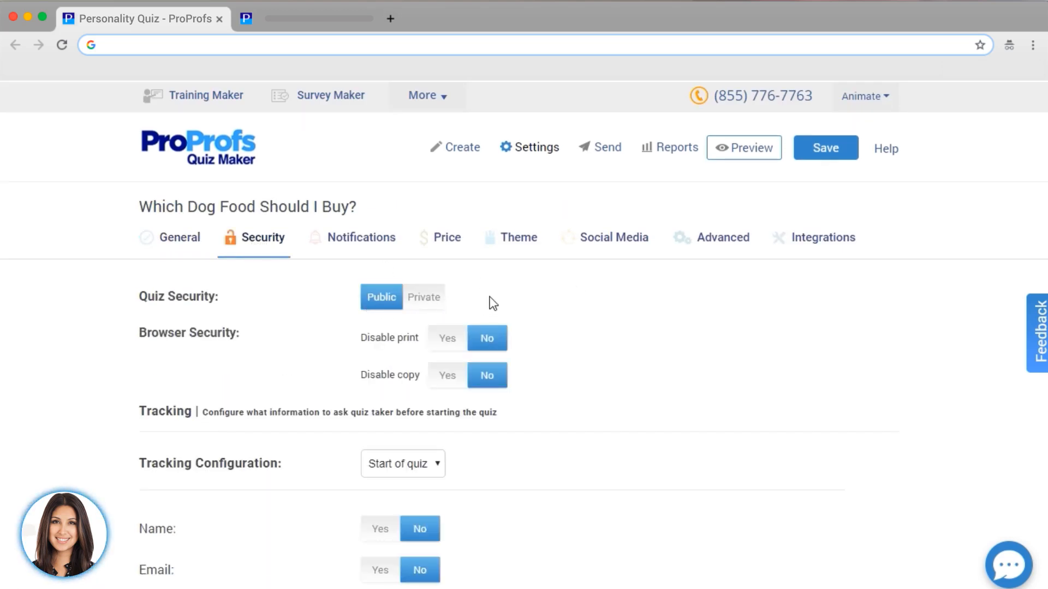
pyautogui.moveTo(485, 327)
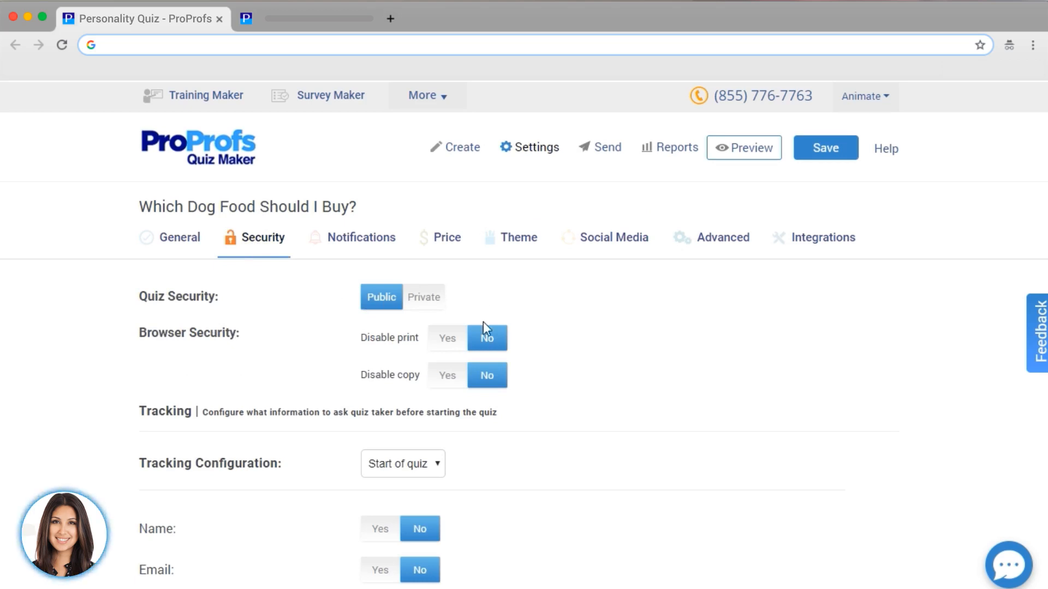
pyautogui.scroll(-3)
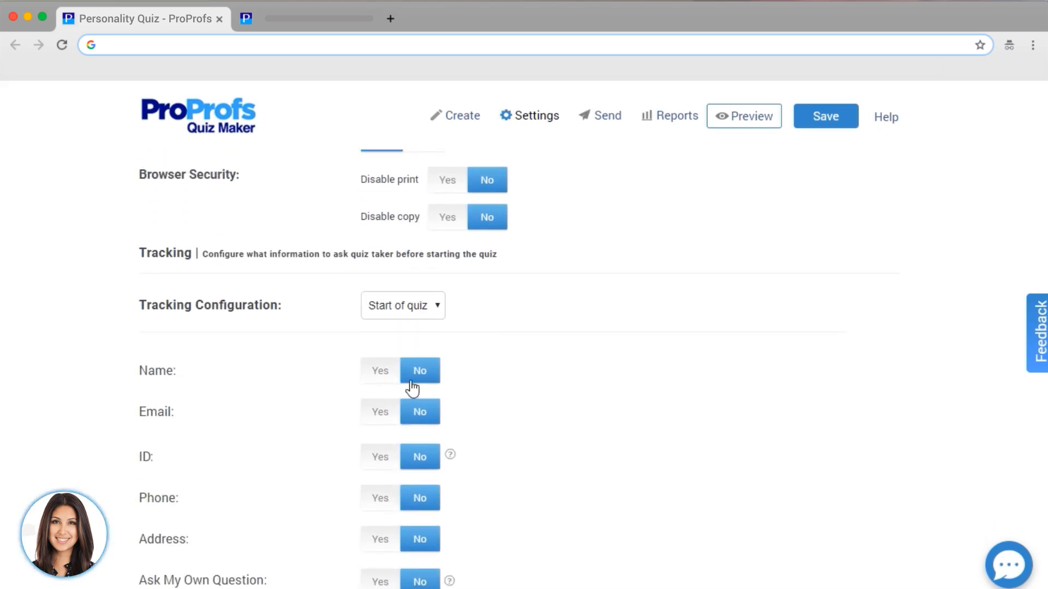
pyautogui.click(380, 370)
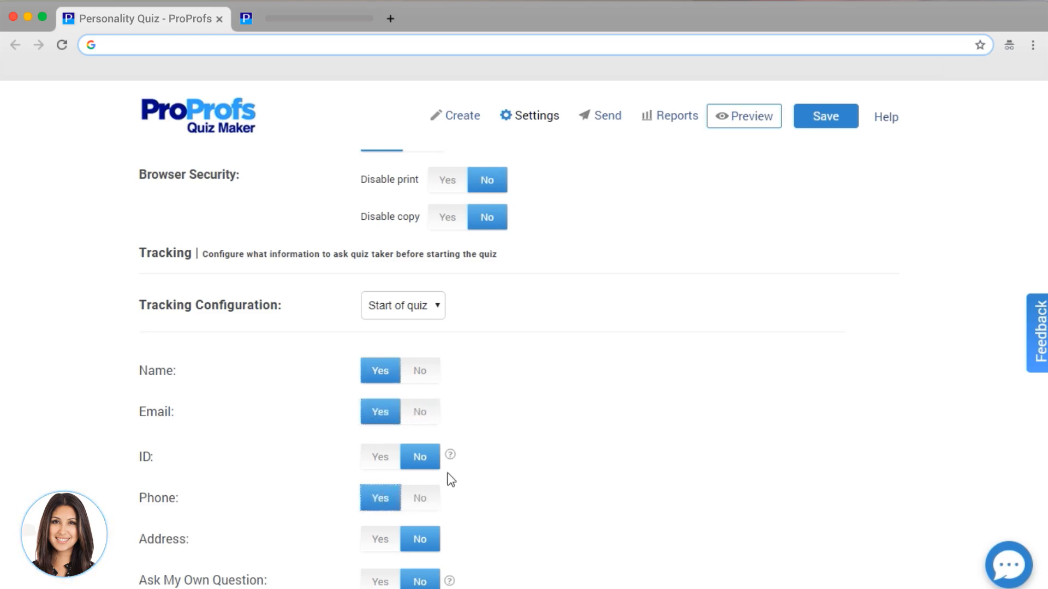
pyautogui.moveTo(559, 467)
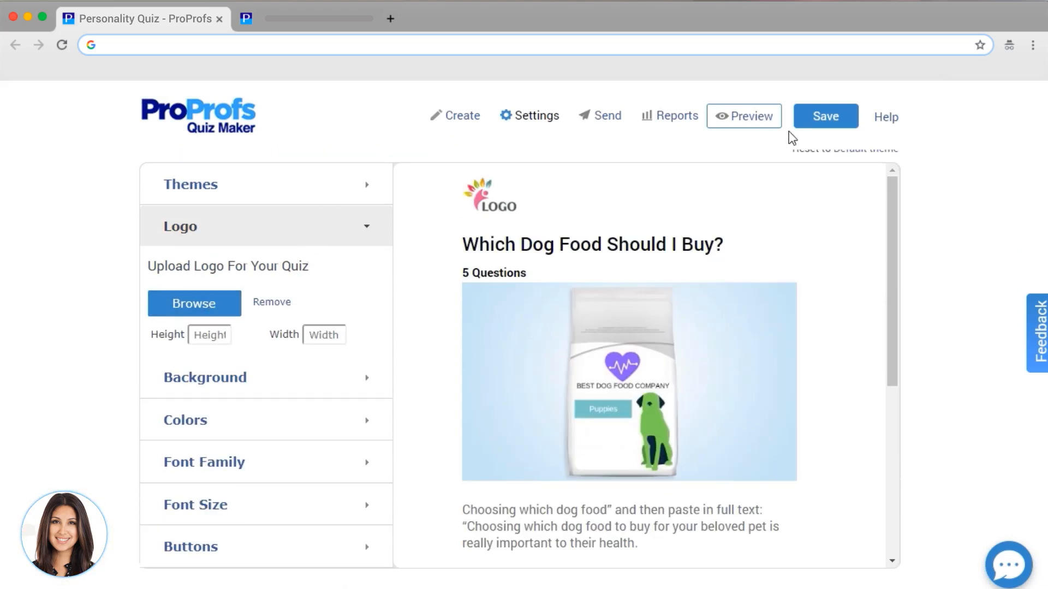
# Preview the quiz as takers see it, then close the preview
pyautogui.click(744, 115)
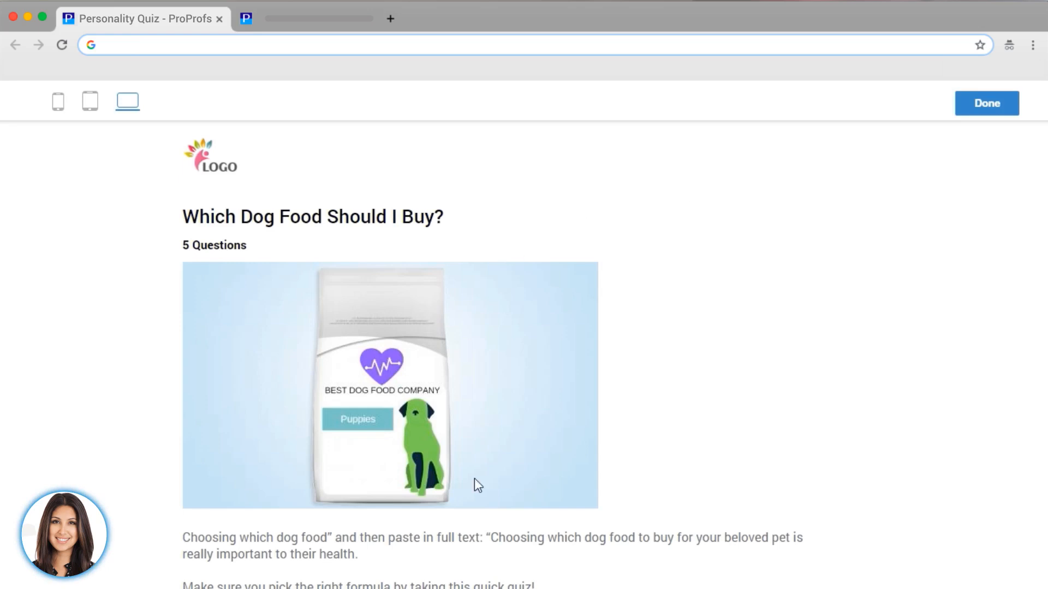
pyautogui.click(986, 103)
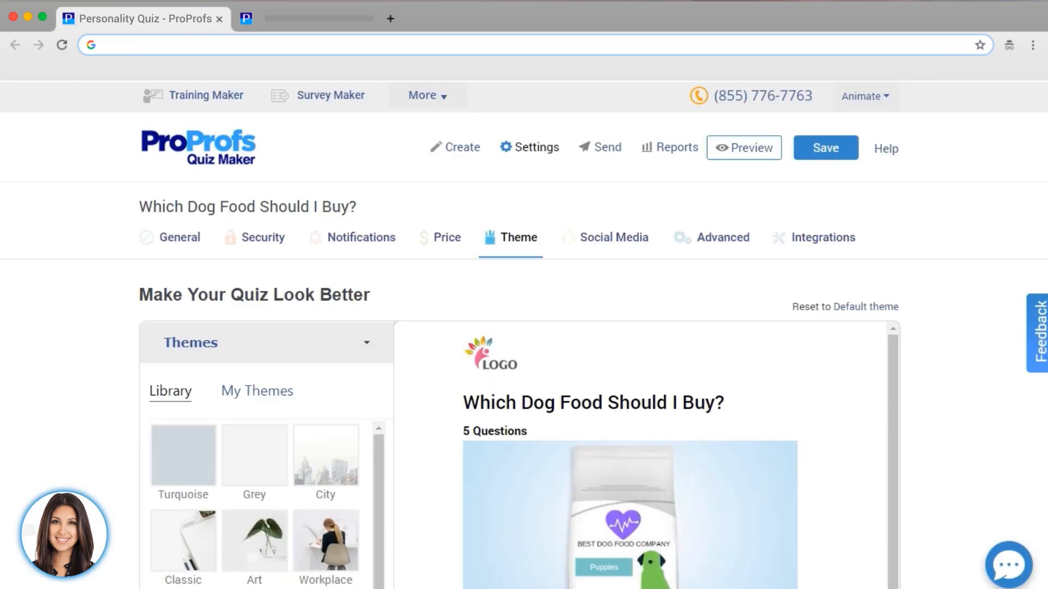
# View the Integrations tab with MailChimp and Salesforce options
pyautogui.click(822, 238)
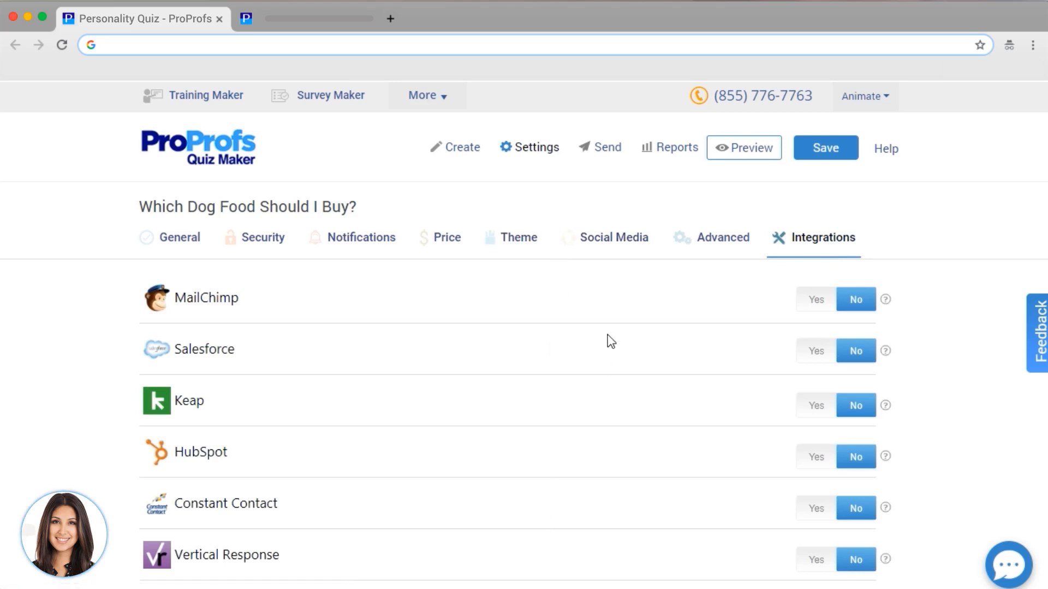
pyautogui.scroll(-3)
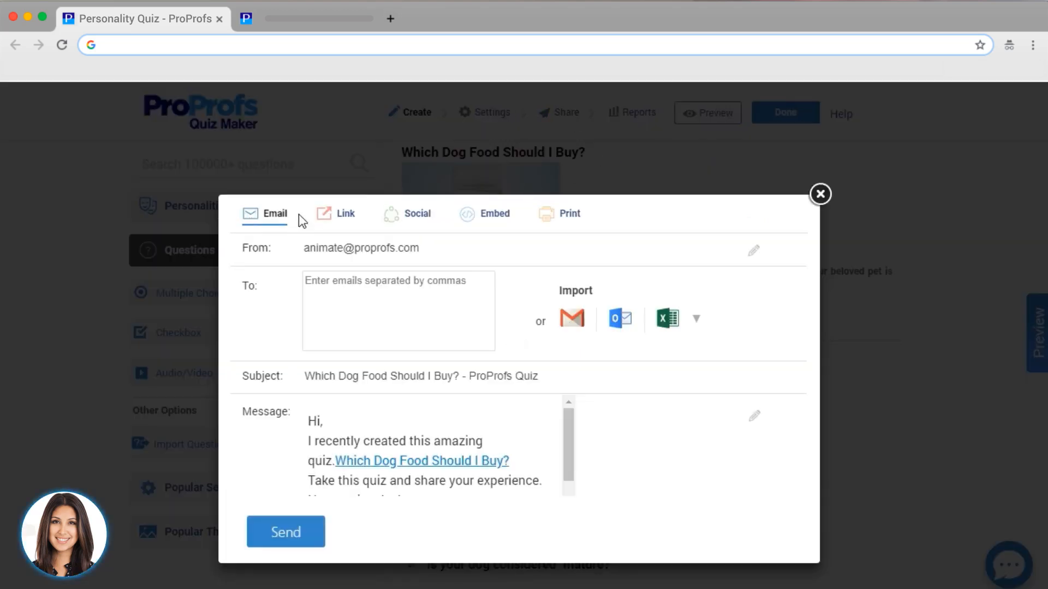
# Check the Social sharing options, then return to My Quizzes
pyautogui.click(416, 213)
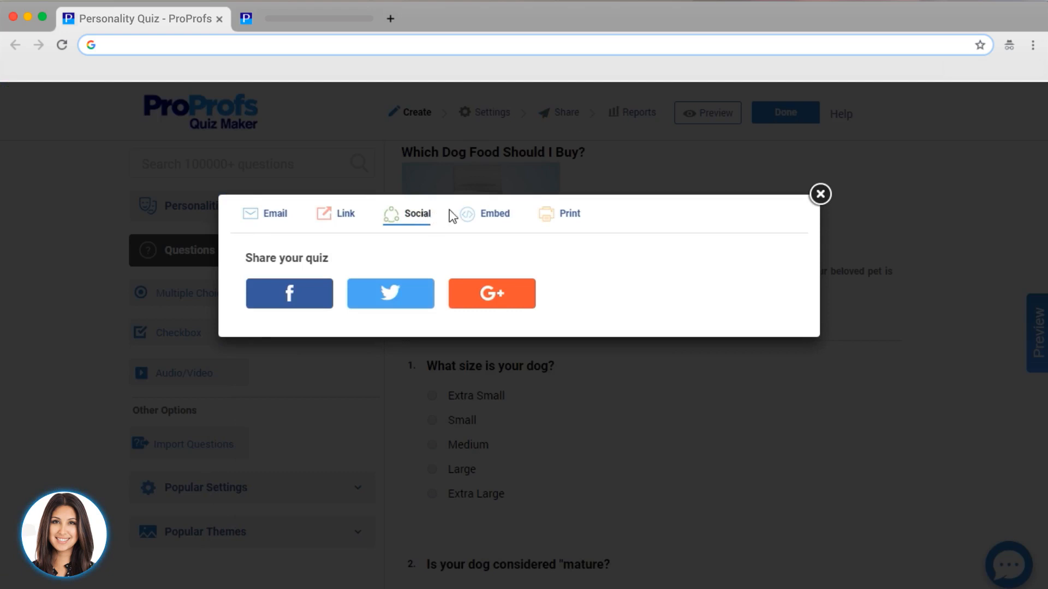
pyautogui.click(494, 213)
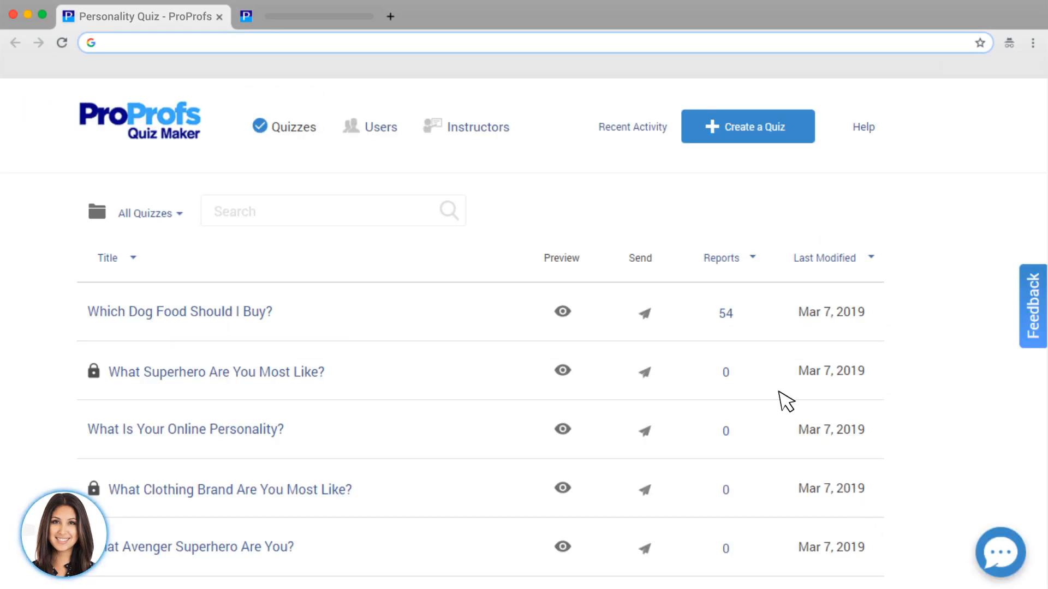
# Open the dog food quiz's 54 reports and scroll its Stats per-question breakdowns
pyautogui.click(725, 313)
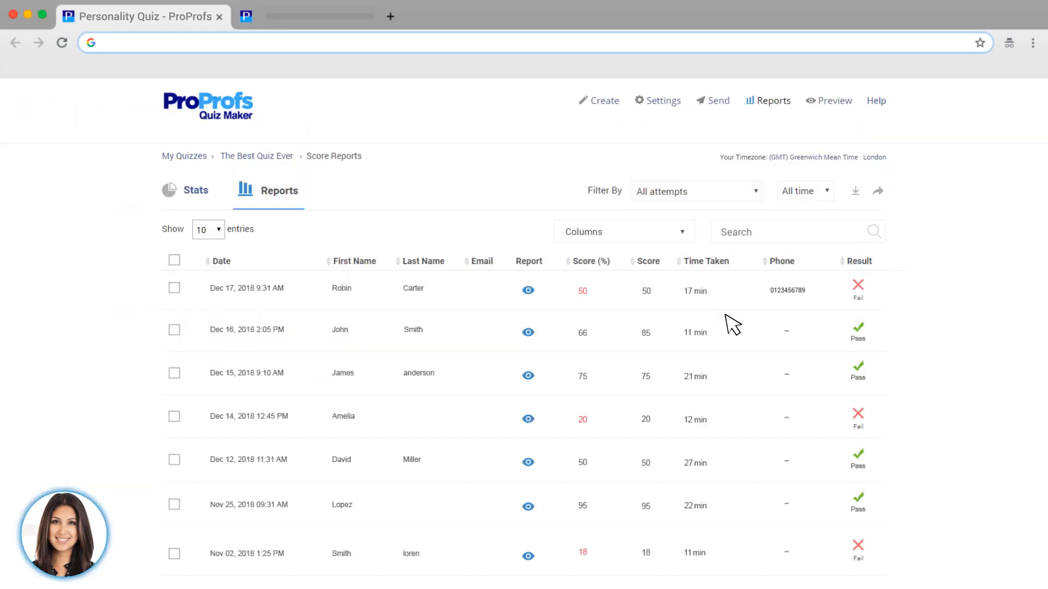
pyautogui.scroll(-3)
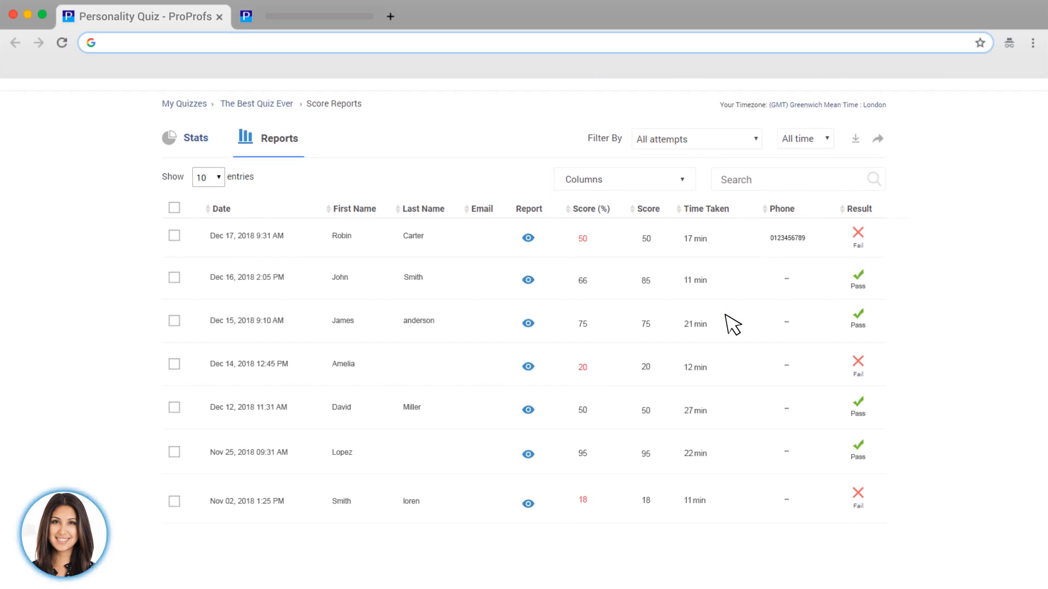
pyautogui.click(195, 138)
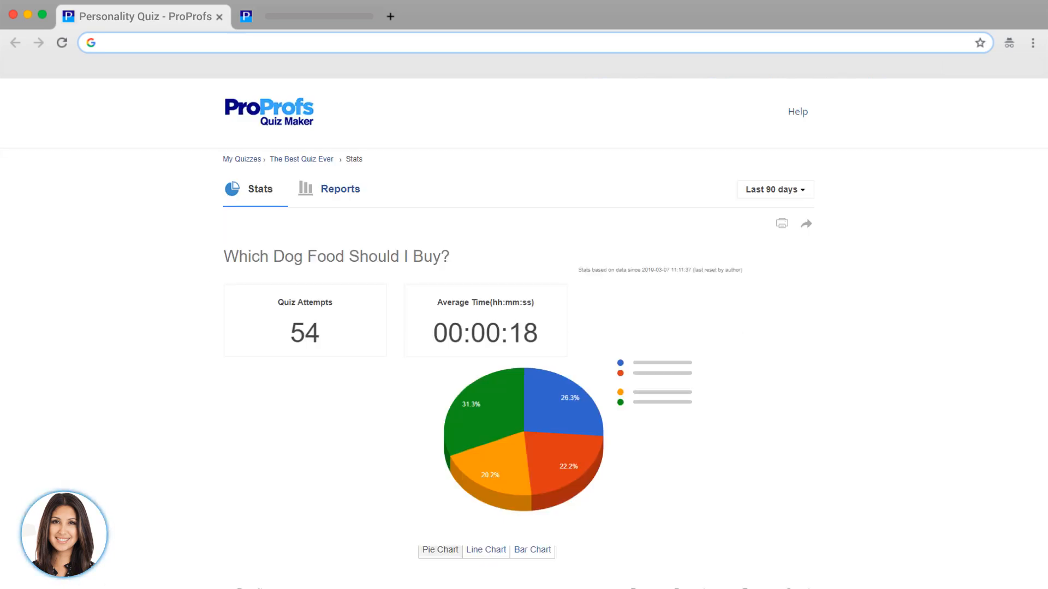
pyautogui.scroll(-3)
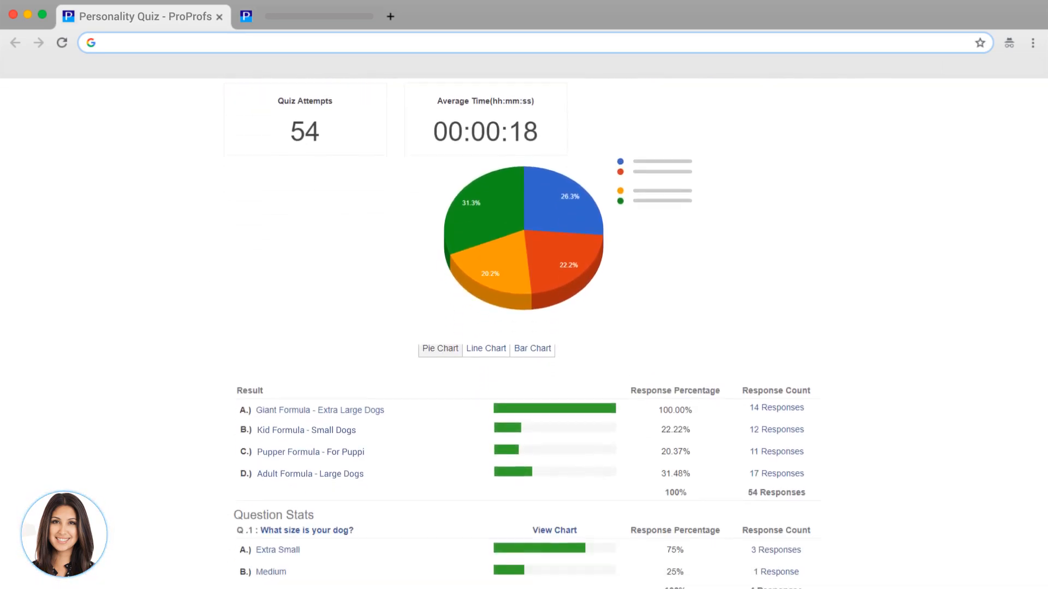
pyautogui.scroll(-3)
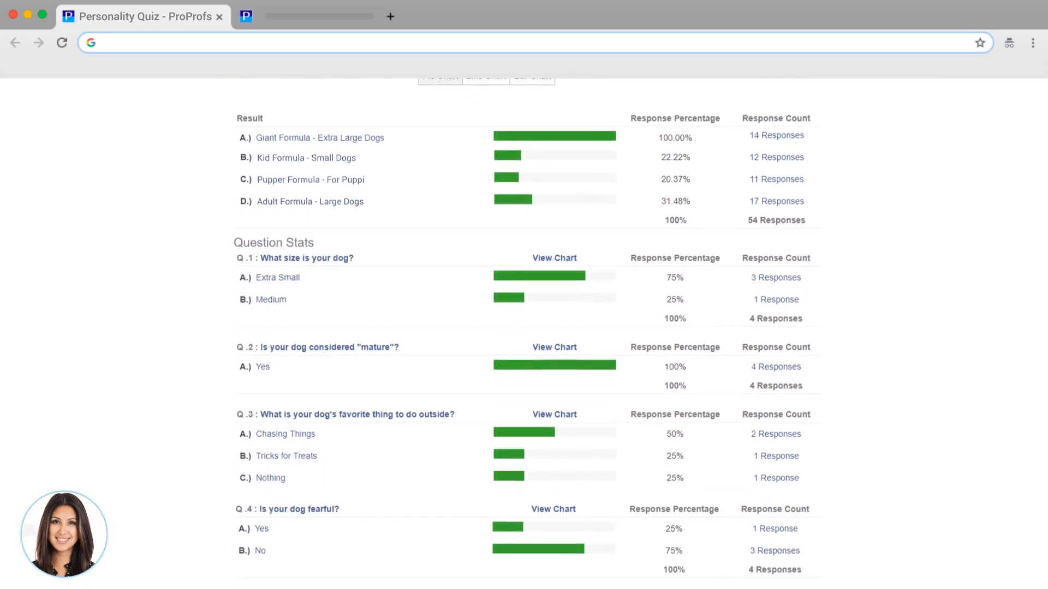